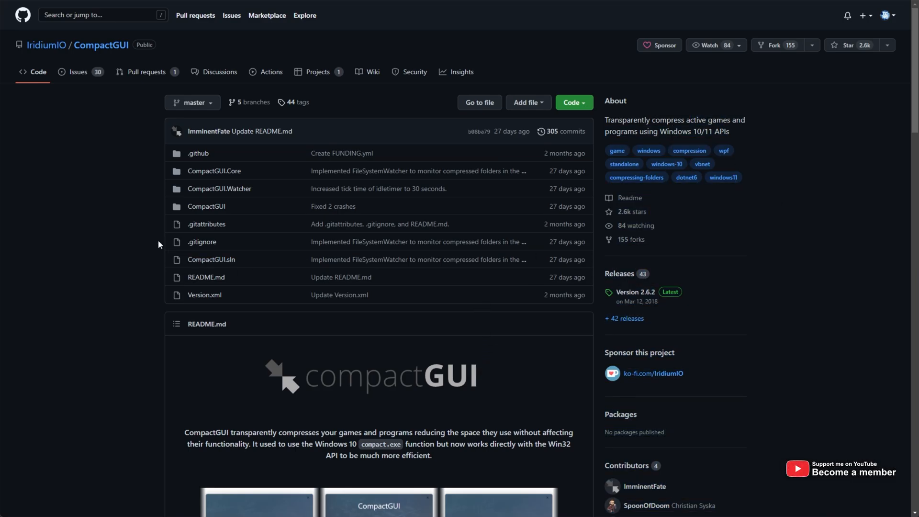
- Review the README benchmarks, highlighting ARK Survival Evolved timings and size reduction figures
scroll("down", 3)
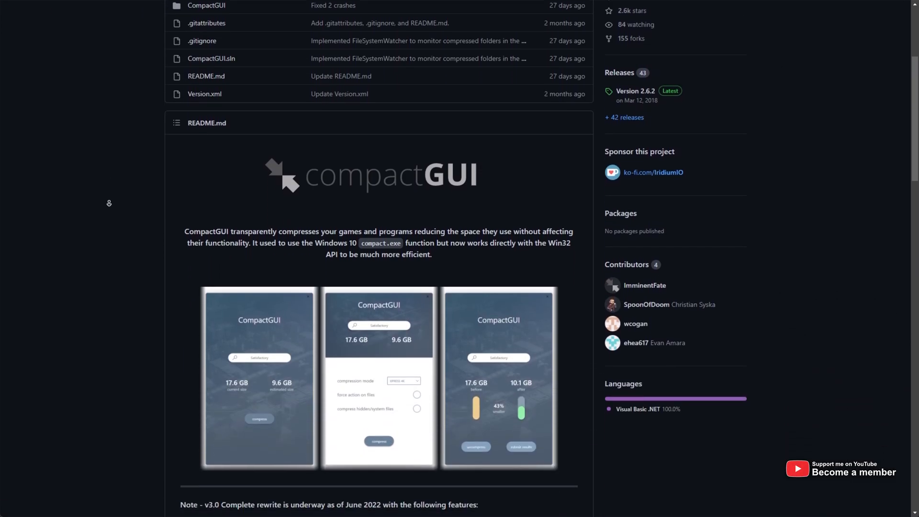
scroll("down", 3)
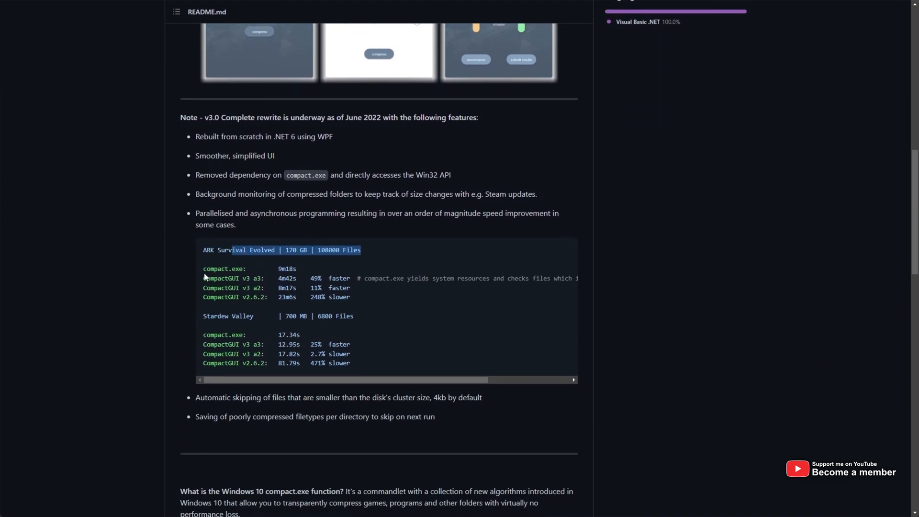
double_click(230, 250)
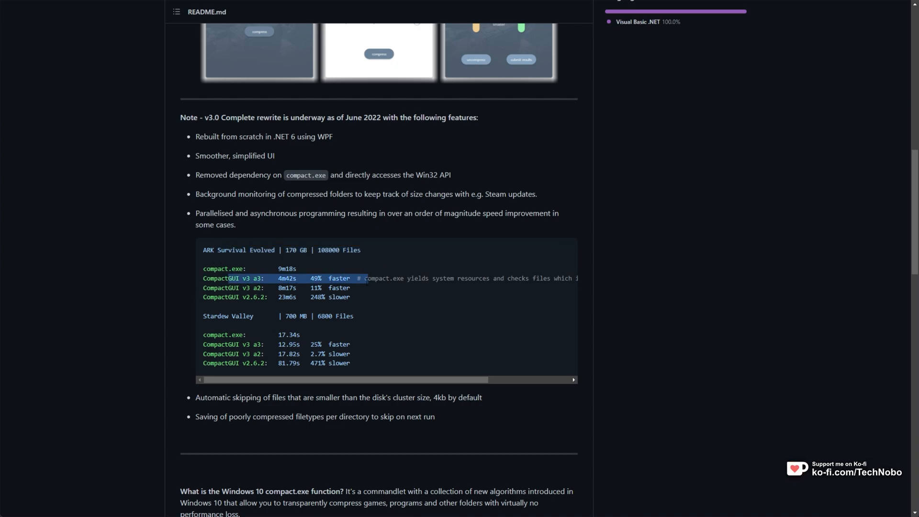
scroll("down", 3)
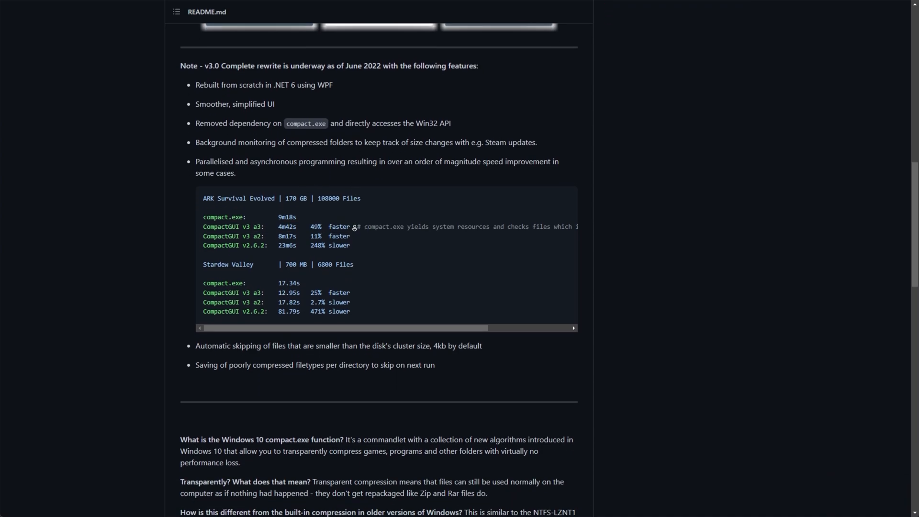
scroll("up", 3)
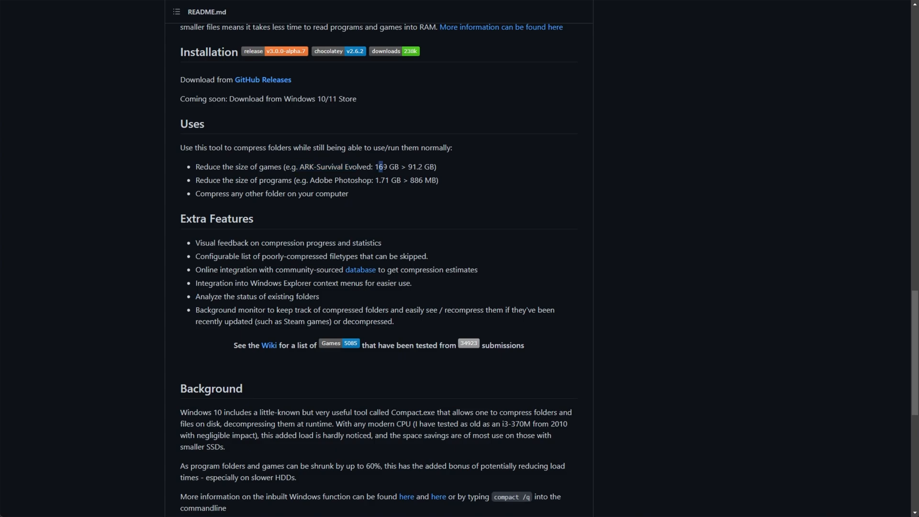
double_click(415, 166)
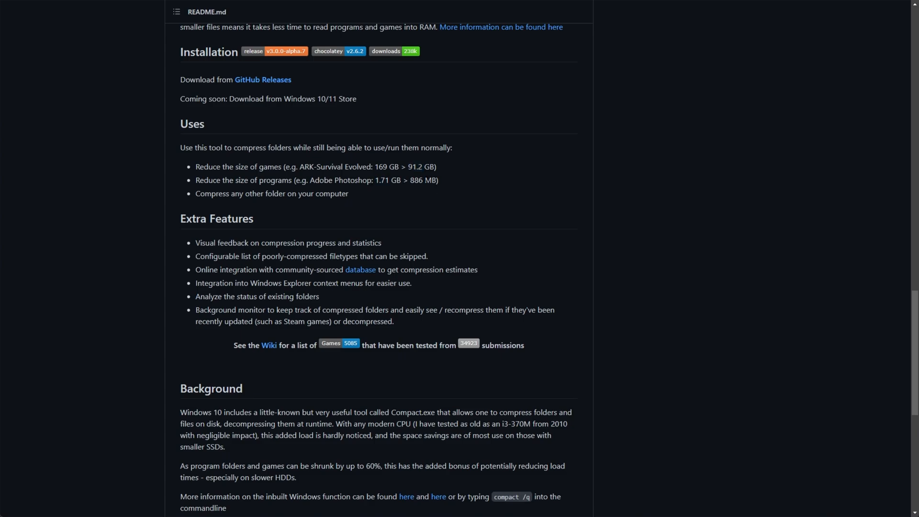
- Go to the Releases page and scroll to the Version 3.0 alpha 7 download notes
scroll("up", 3)
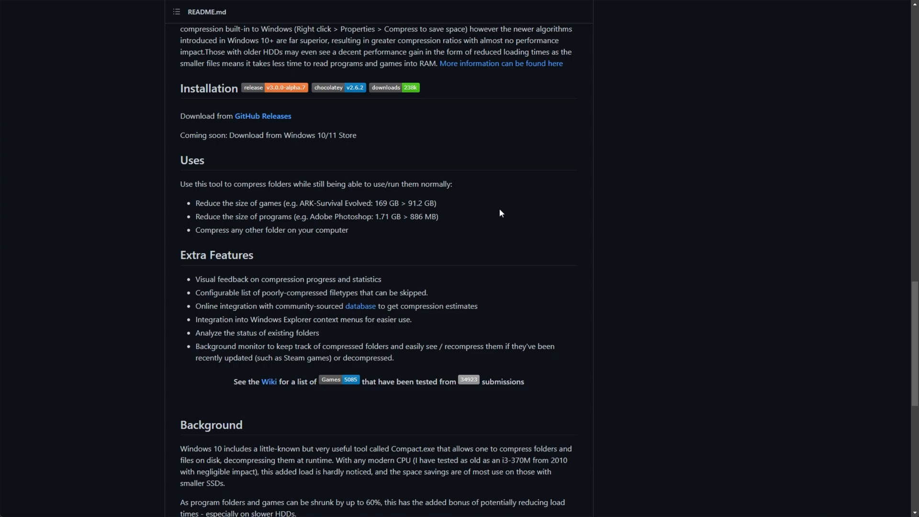
mouse_move(578, 121)
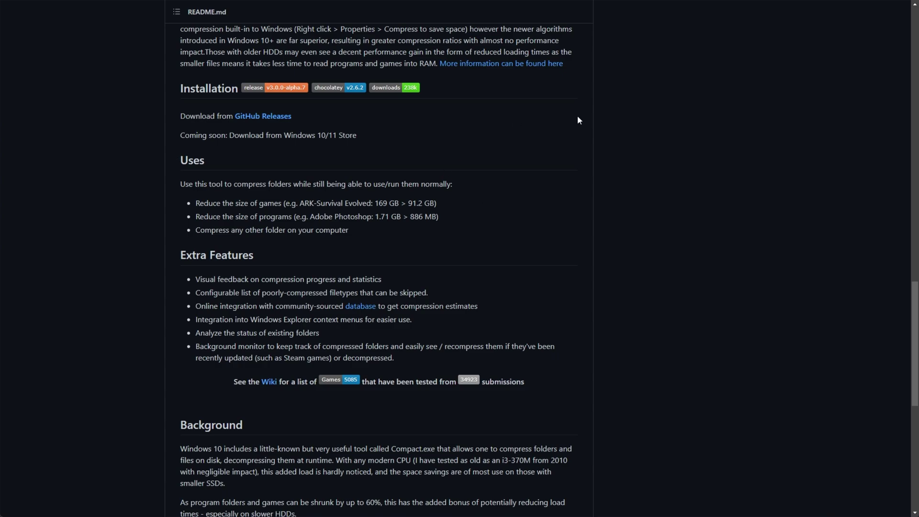
mouse_move(523, 310)
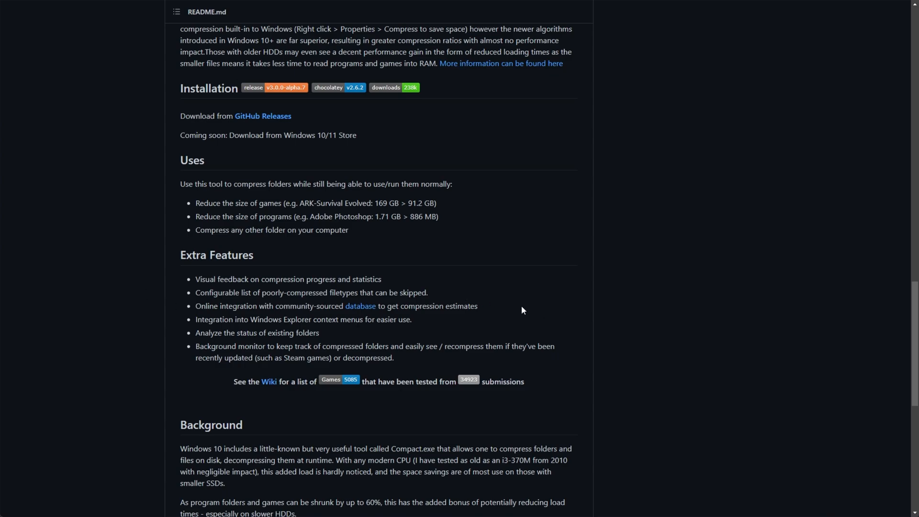
mouse_move(452, 202)
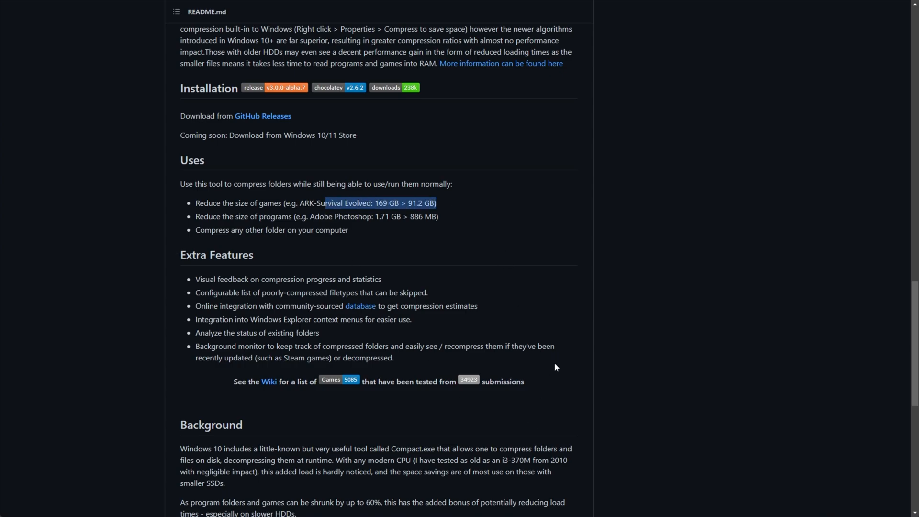
scroll("up", 3)
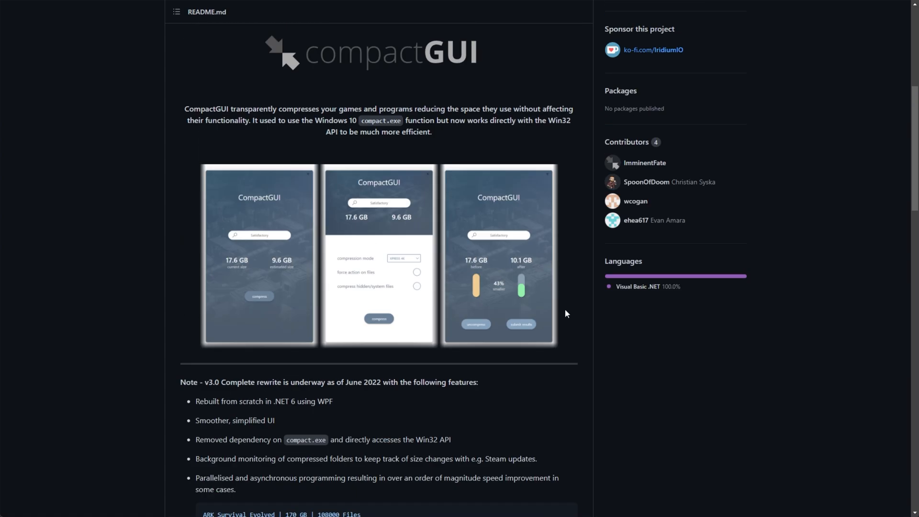
mouse_move(569, 322)
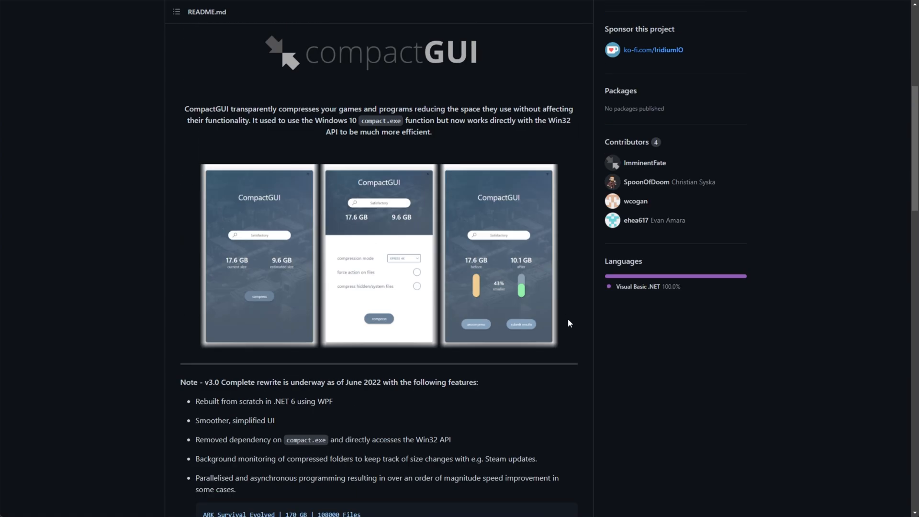
mouse_move(559, 315)
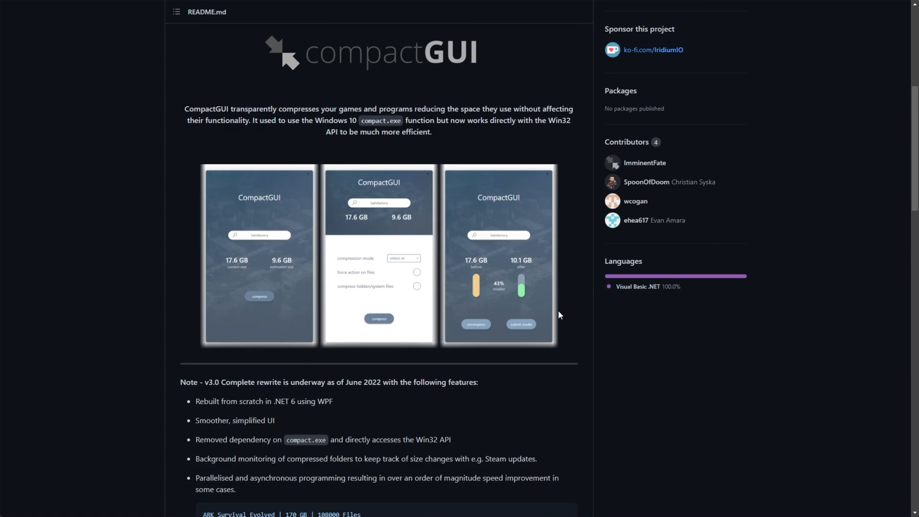
mouse_move(512, 386)
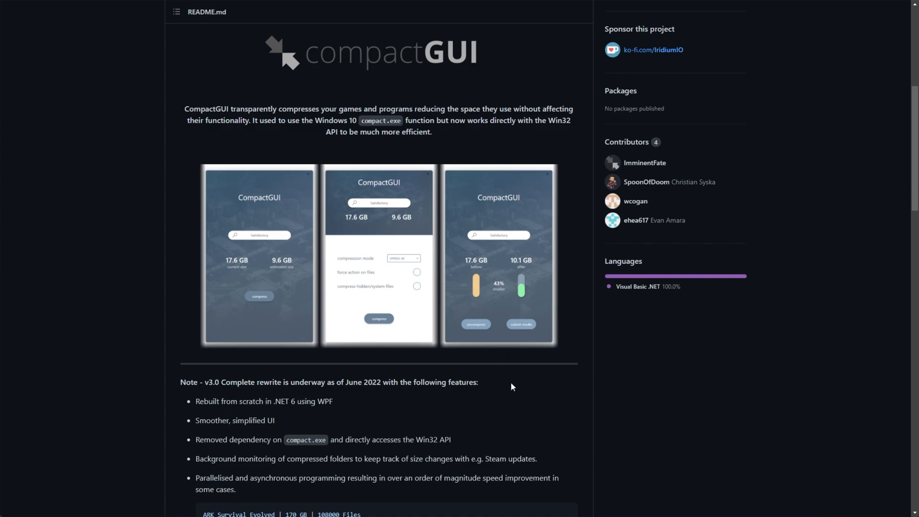
scroll("up", 3)
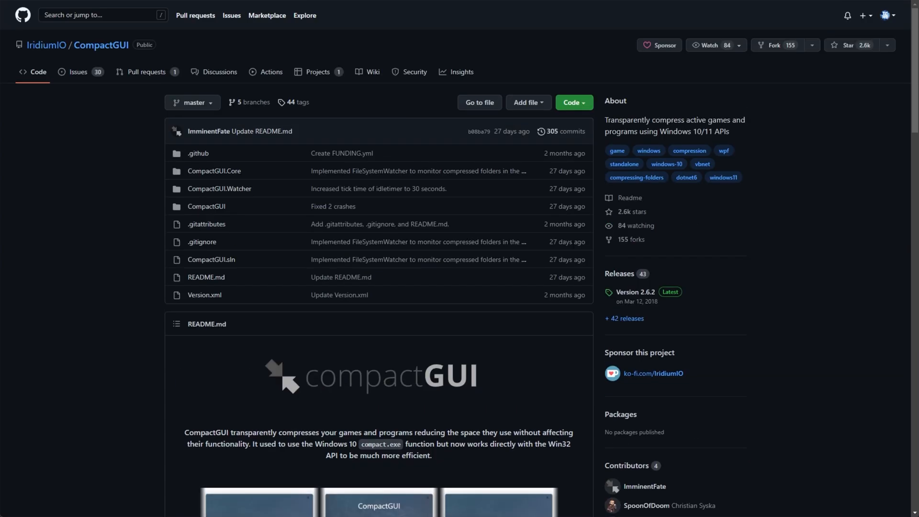
mouse_move(619, 273)
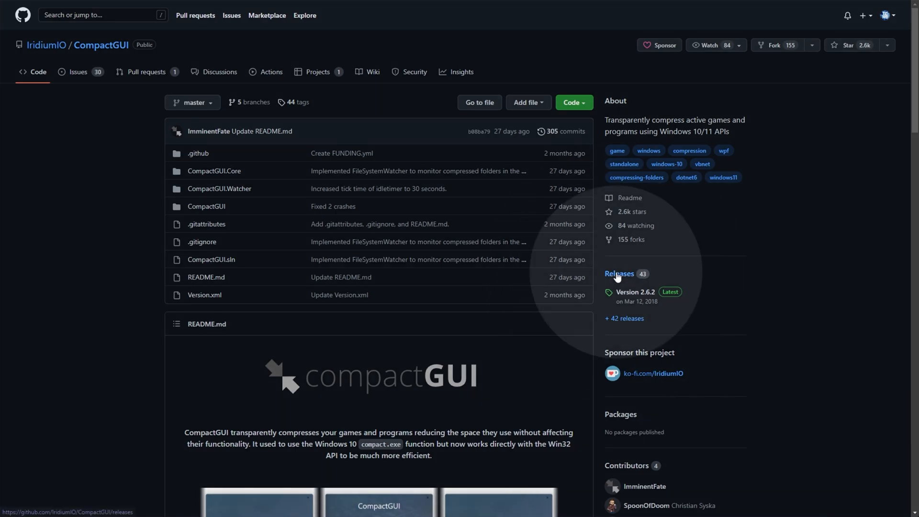
left_click(620, 274)
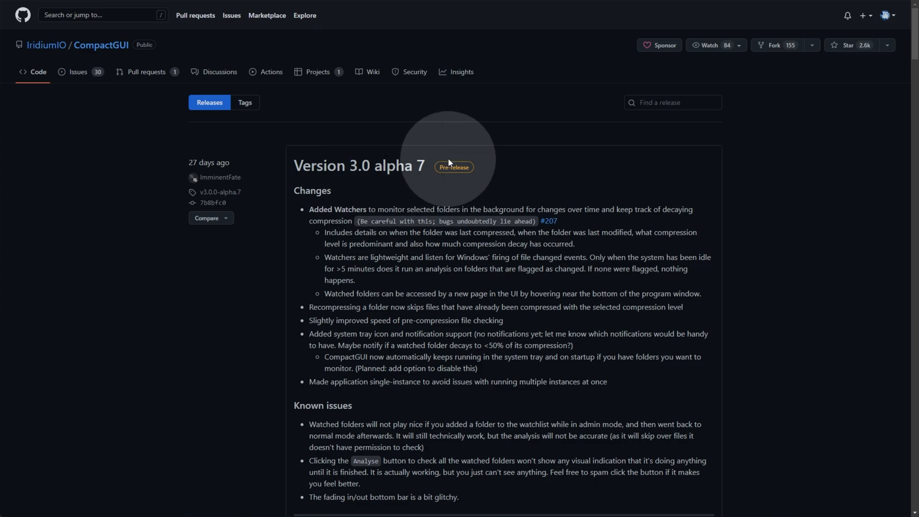
scroll("down", 3)
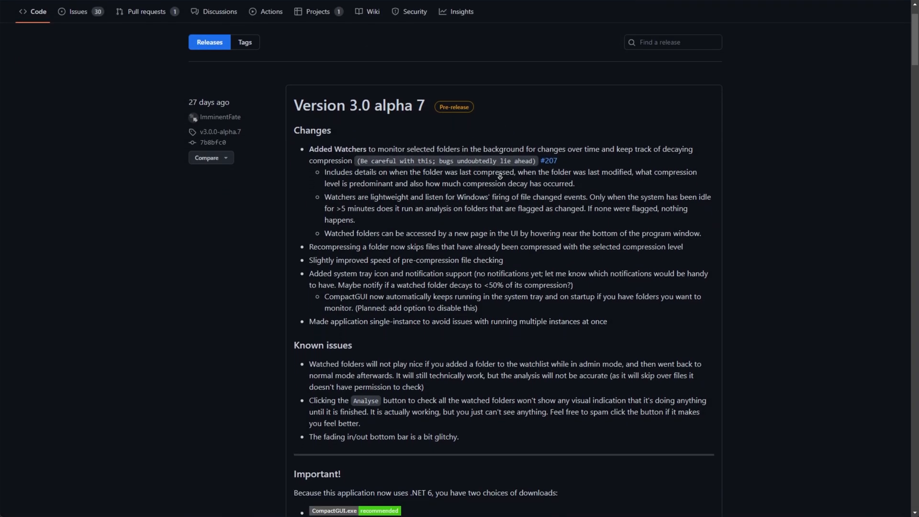
scroll("down", 3)
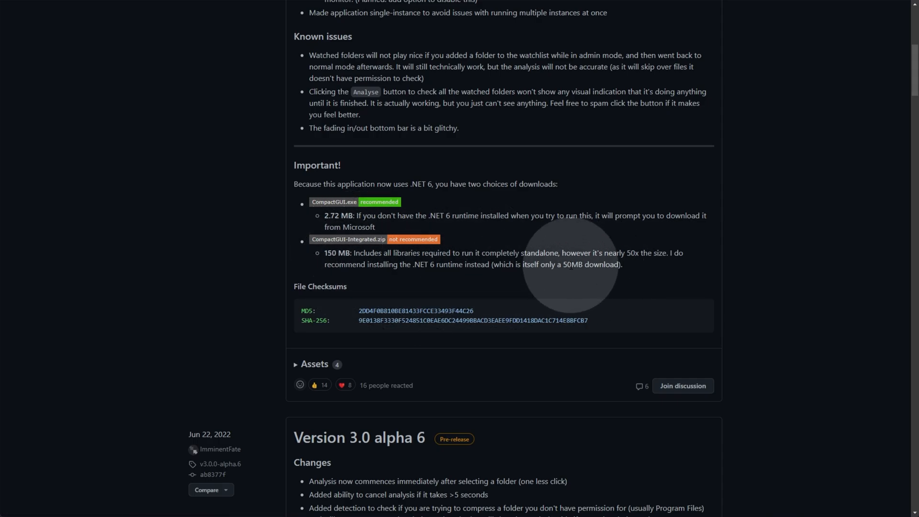
mouse_move(320, 252)
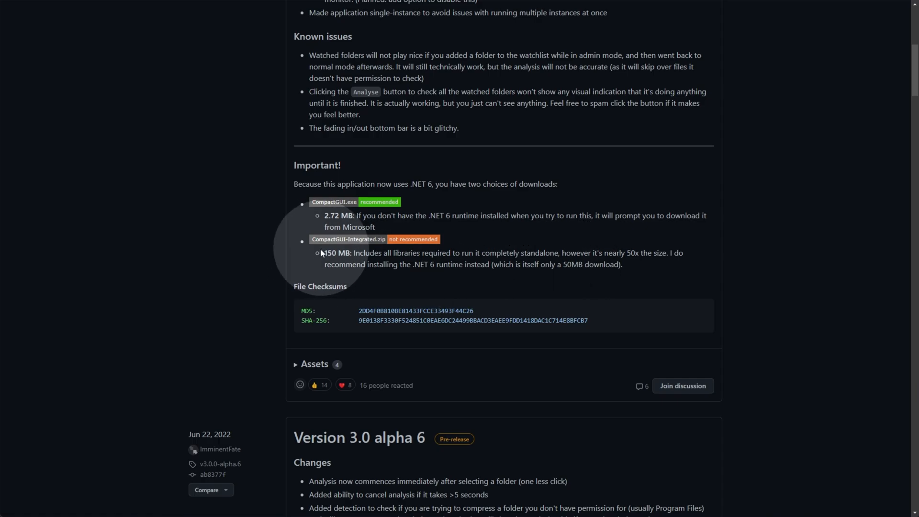
mouse_move(326, 276)
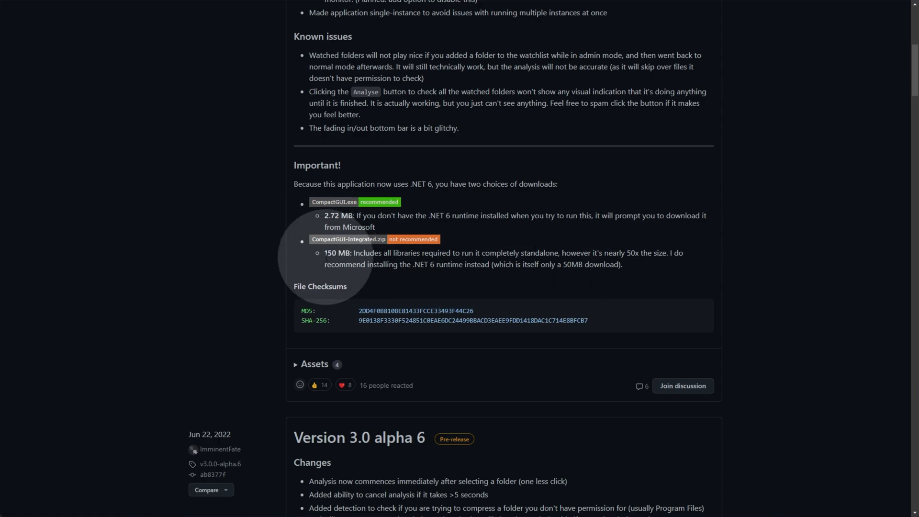
mouse_move(319, 370)
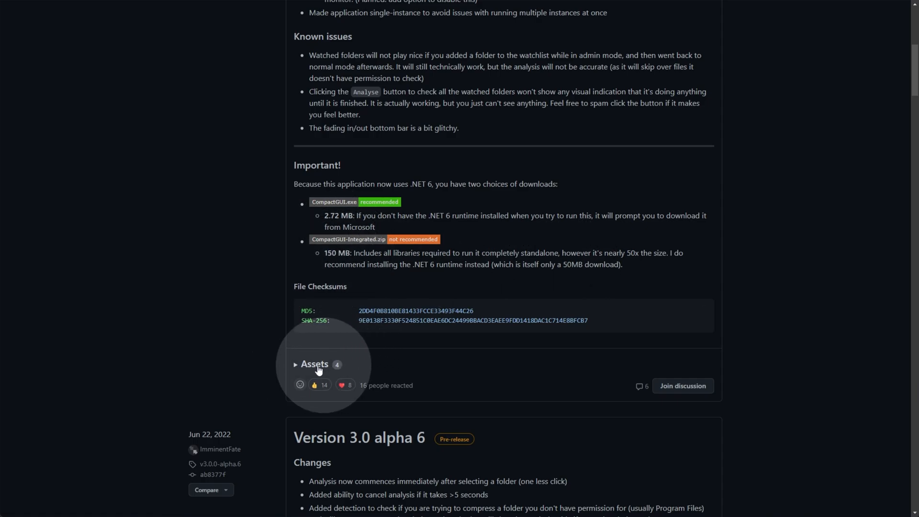
- Expand the alpha 7 Assets list and download CompactGUI.exe
left_click(315, 364)
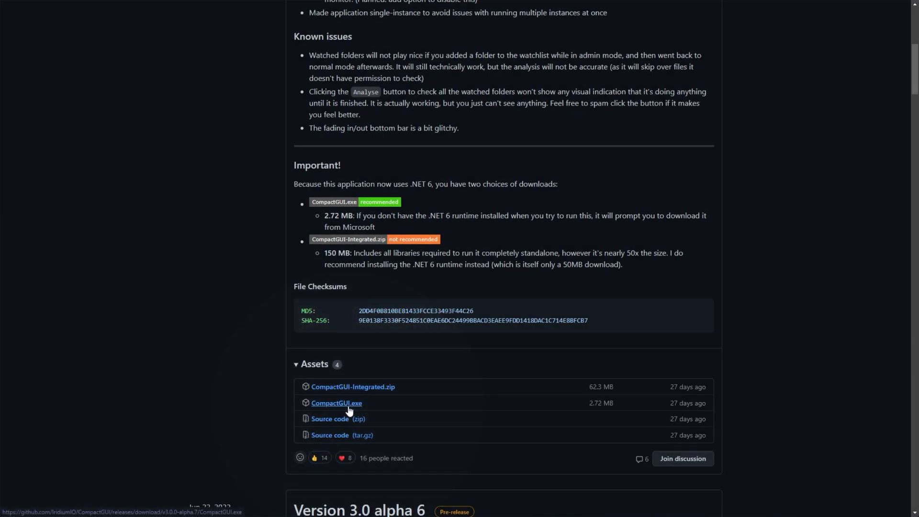
left_click(336, 403)
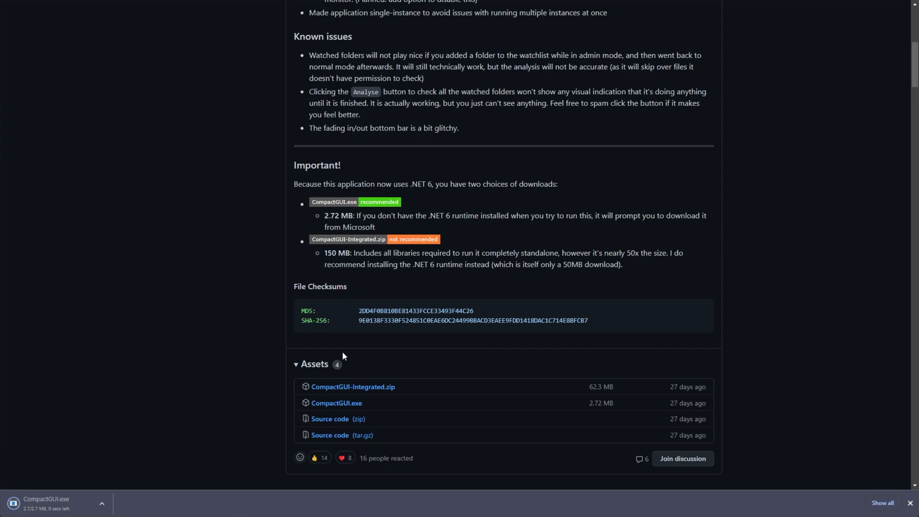
mouse_move(282, 54)
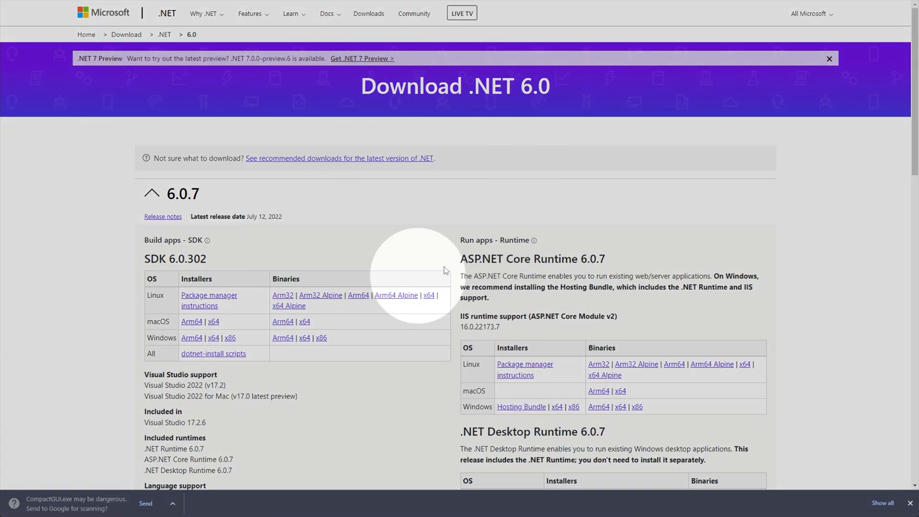
- Download the .NET Desktop Runtime 6.0.7 Windows x64 installer
scroll("down", 3)
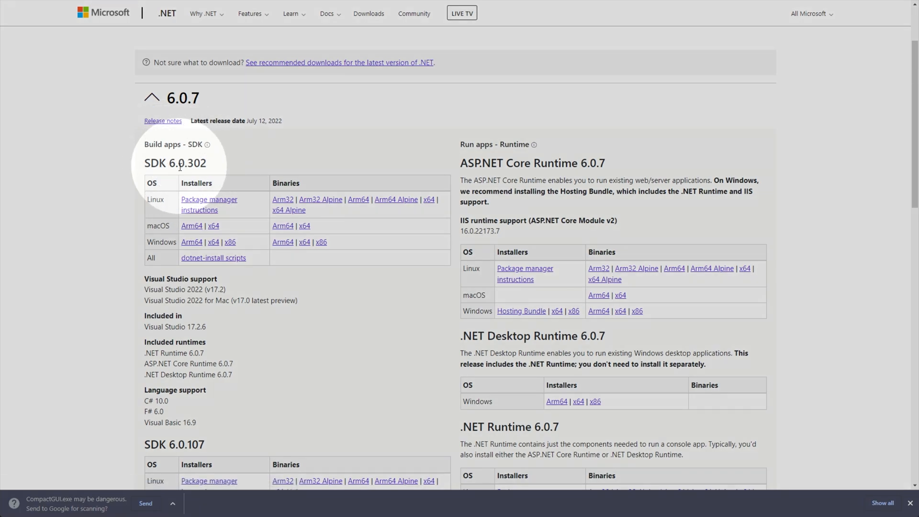
mouse_move(516, 180)
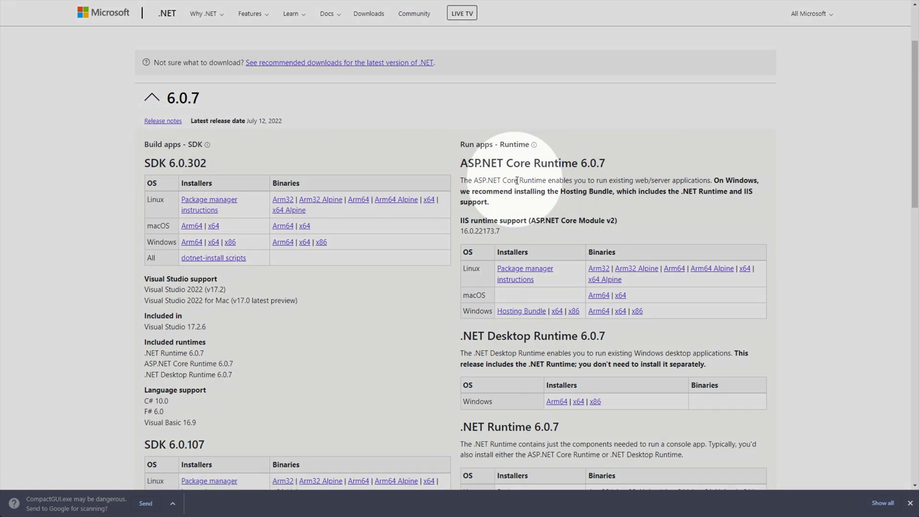
scroll("down", 3)
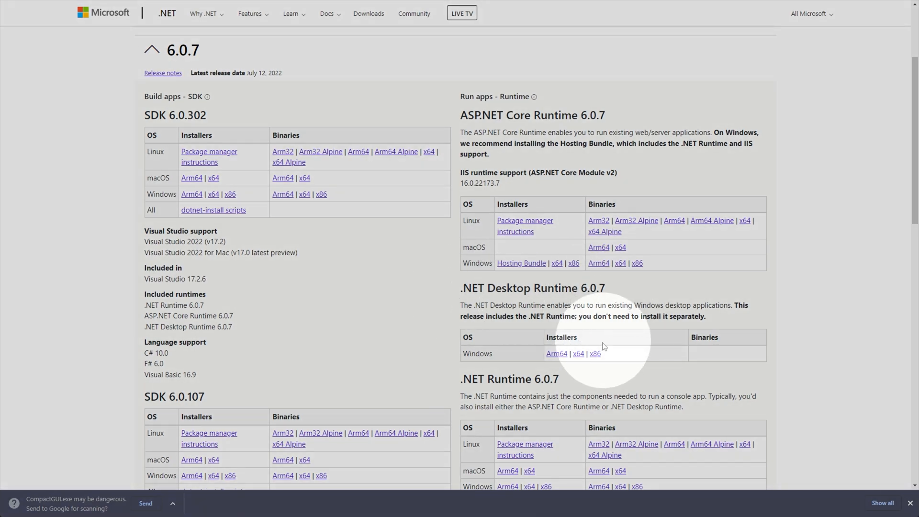
mouse_move(578, 353)
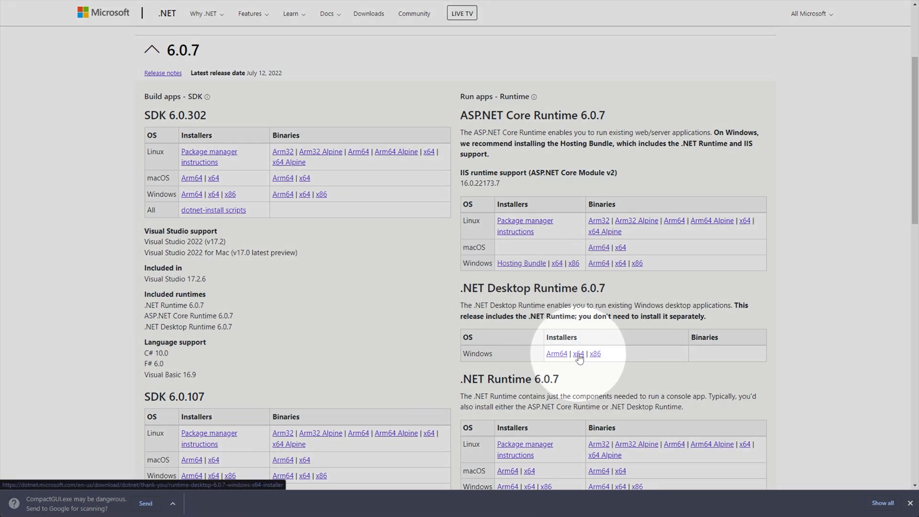
left_click(578, 353)
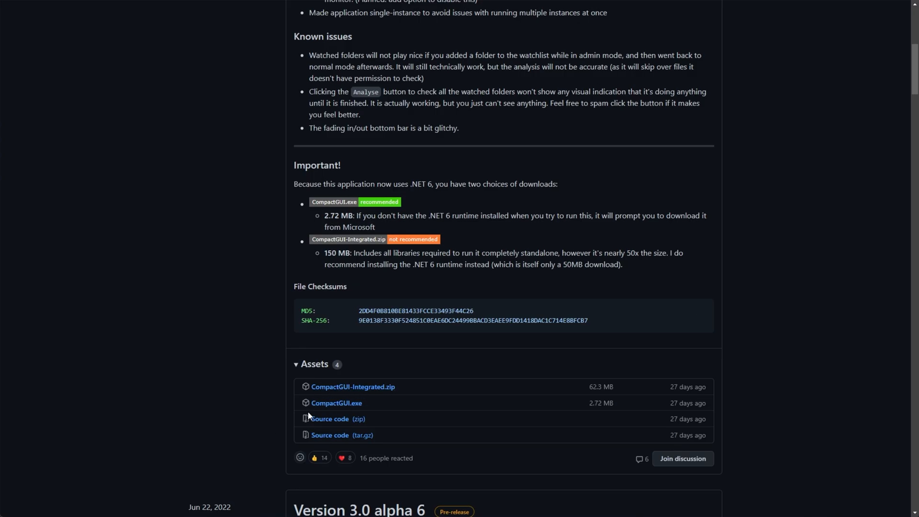
mouse_move(850, 27)
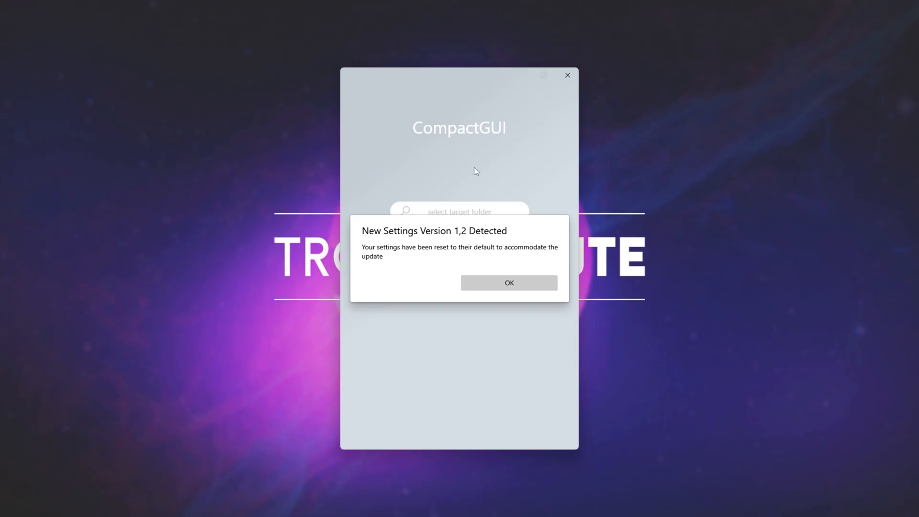
- Acknowledge the settings-reset notice and start choosing a target folder
left_click(509, 282)
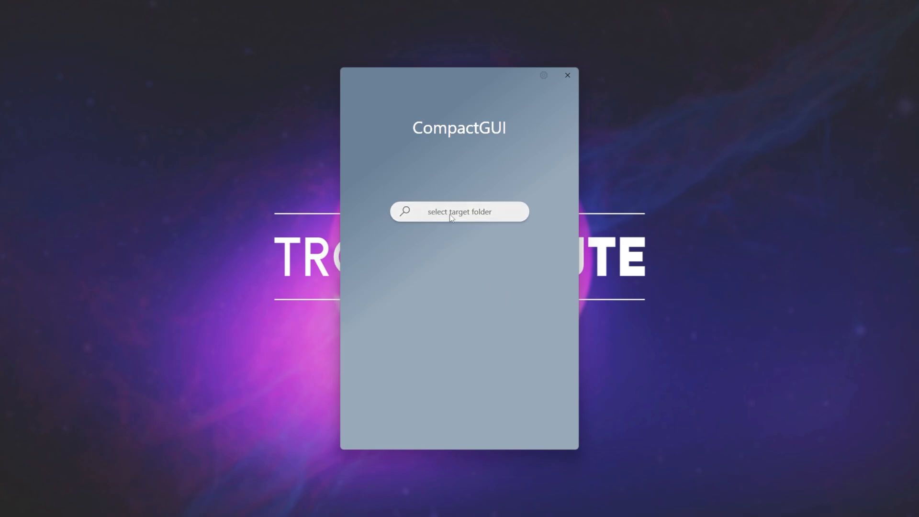
left_click(459, 211)
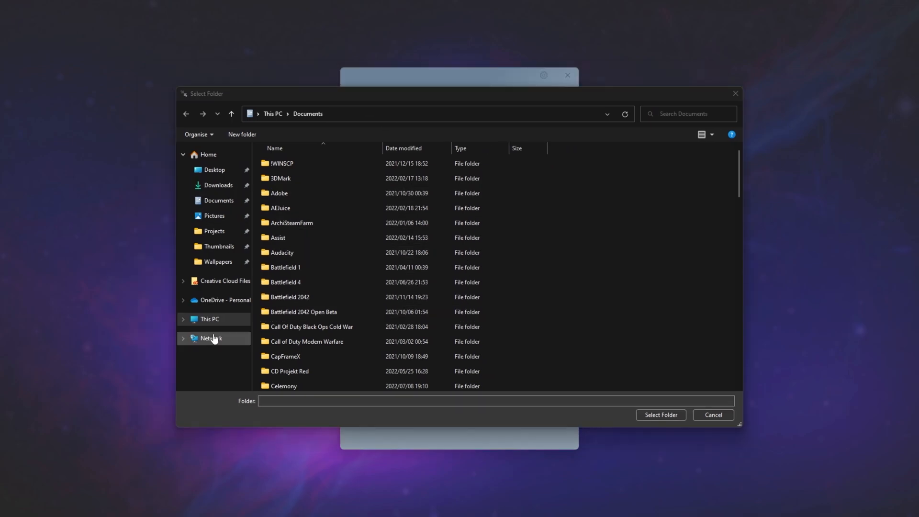
- Select The Survivalists in Steam\steamapps\common as the target folder
left_click(209, 319)
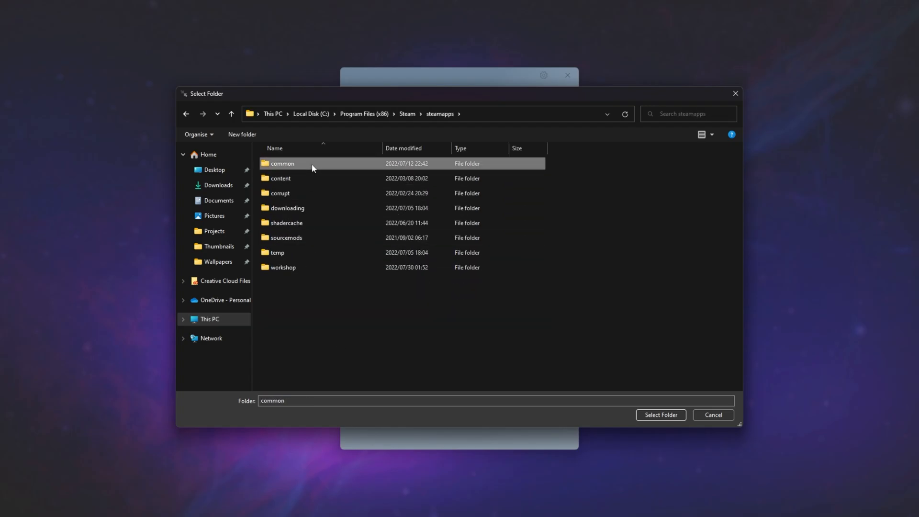
double_click(282, 164)
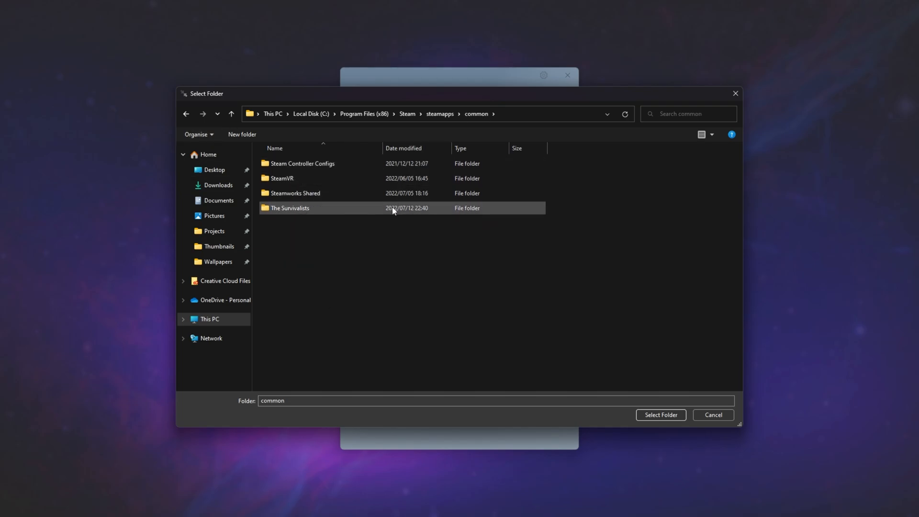
mouse_move(429, 210)
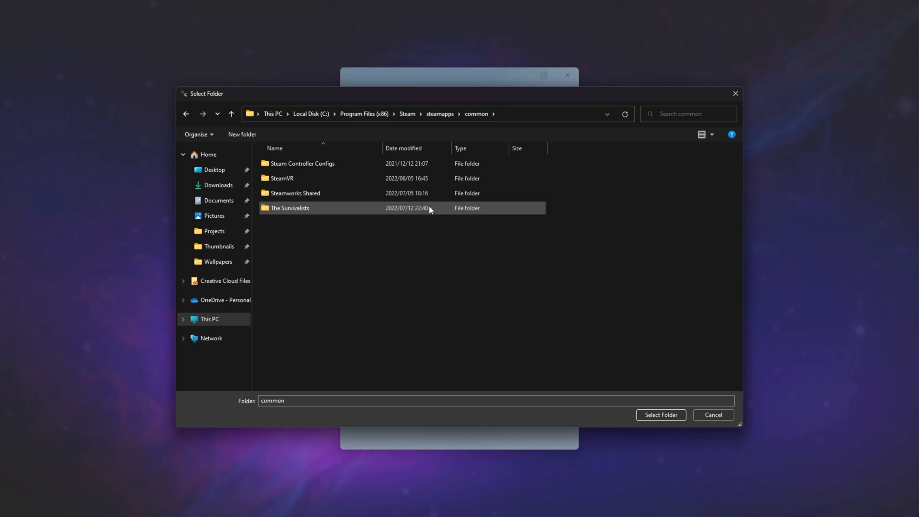
left_click(290, 208)
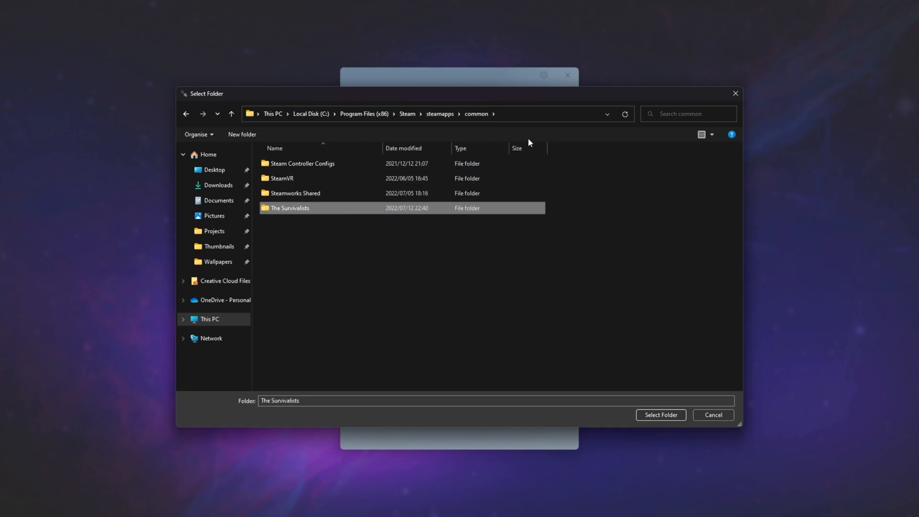
right_click(290, 207)
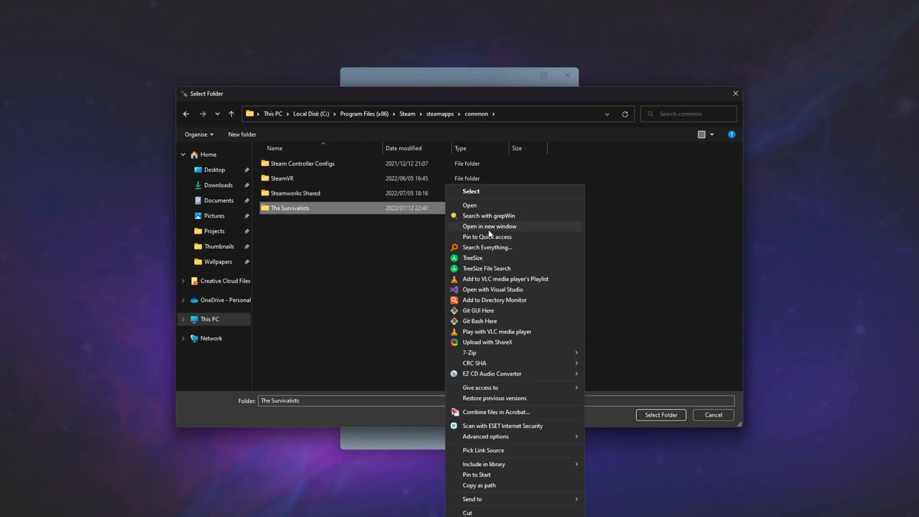
left_click(478, 512)
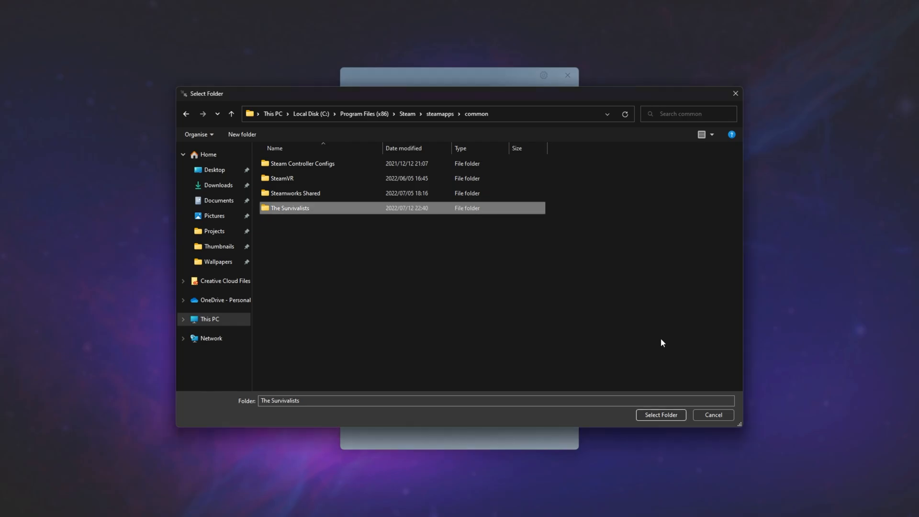
left_click(660, 415)
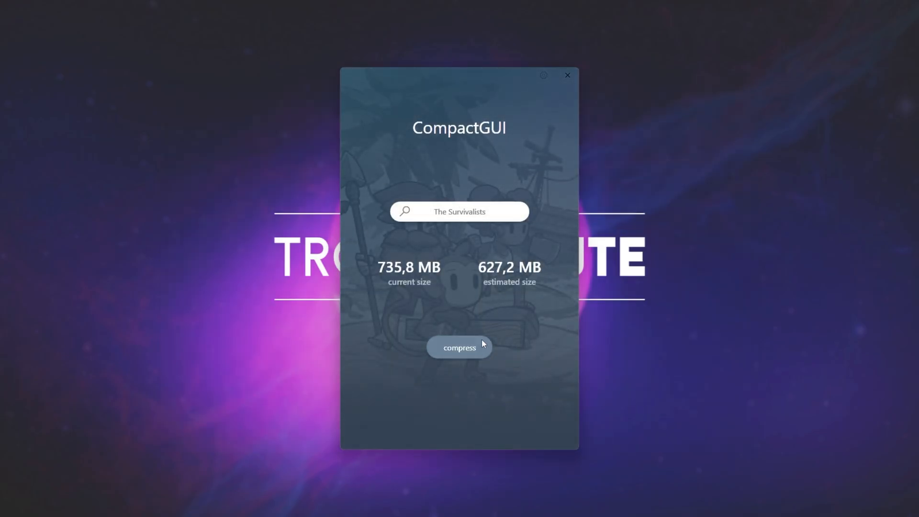
- Show the folder's compression options and set the mode to LZX
left_click(459, 347)
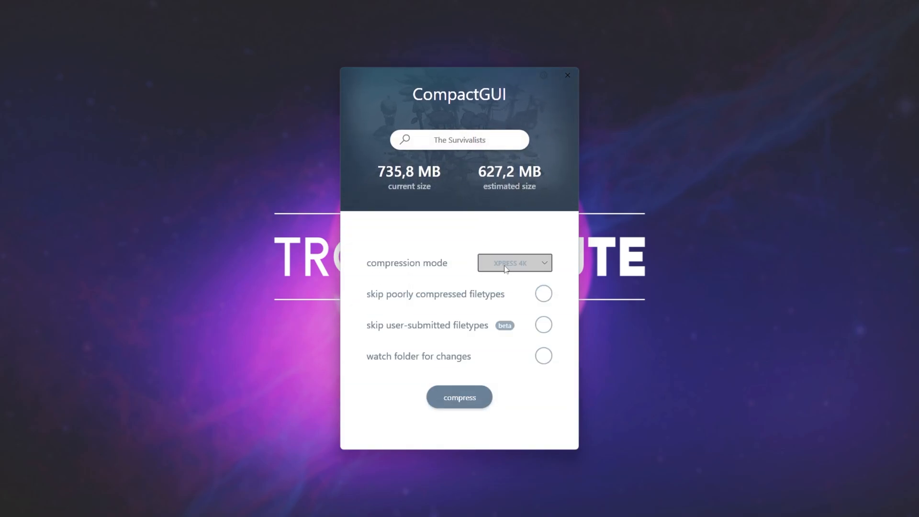
left_click(513, 263)
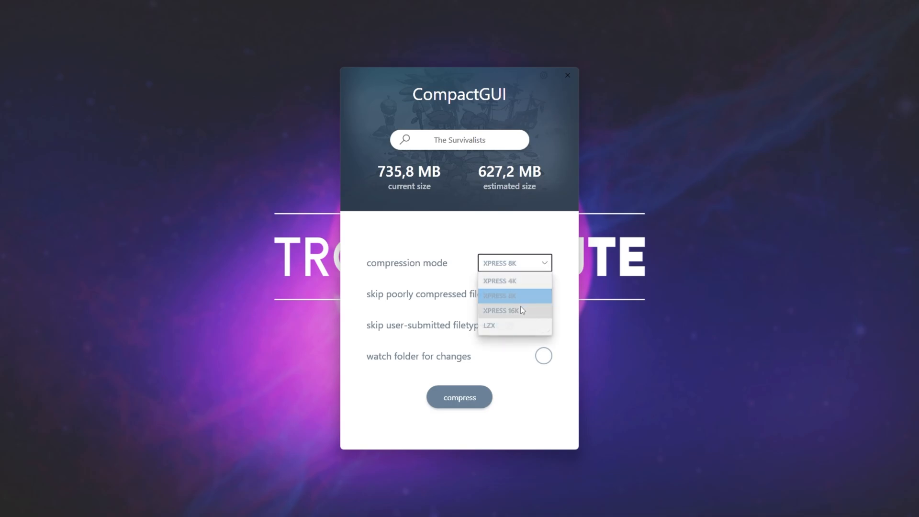
left_click(490, 326)
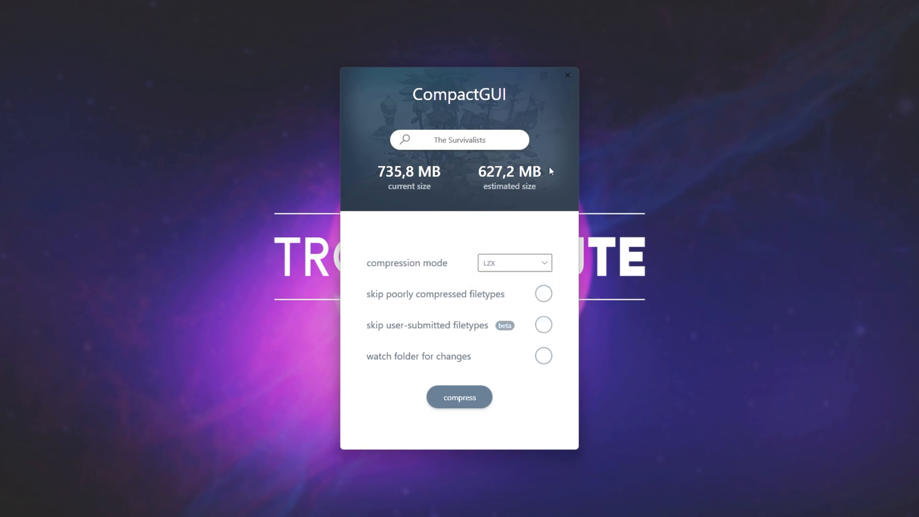
left_click(513, 263)
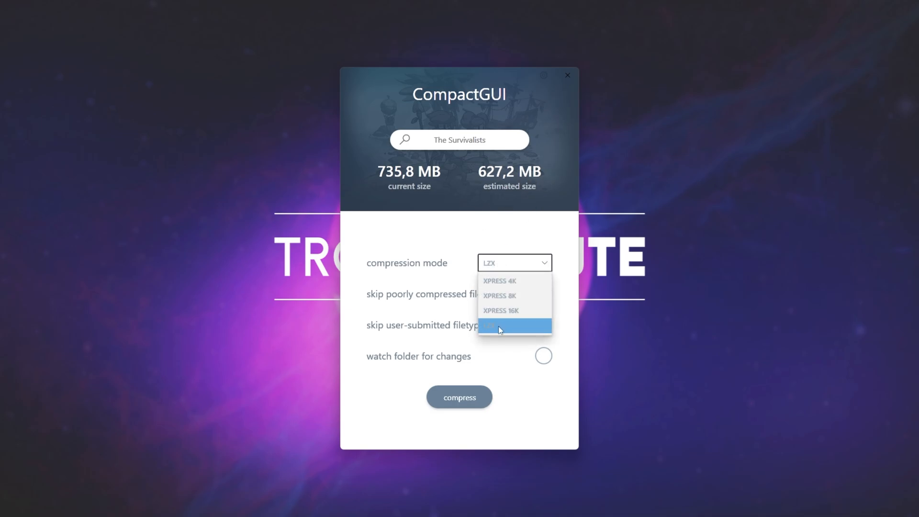
mouse_move(501, 310)
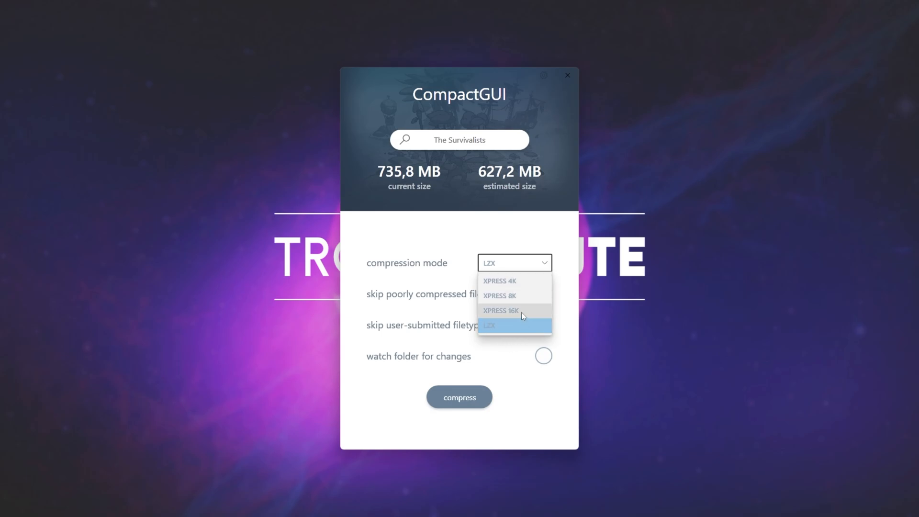
mouse_move(544, 285)
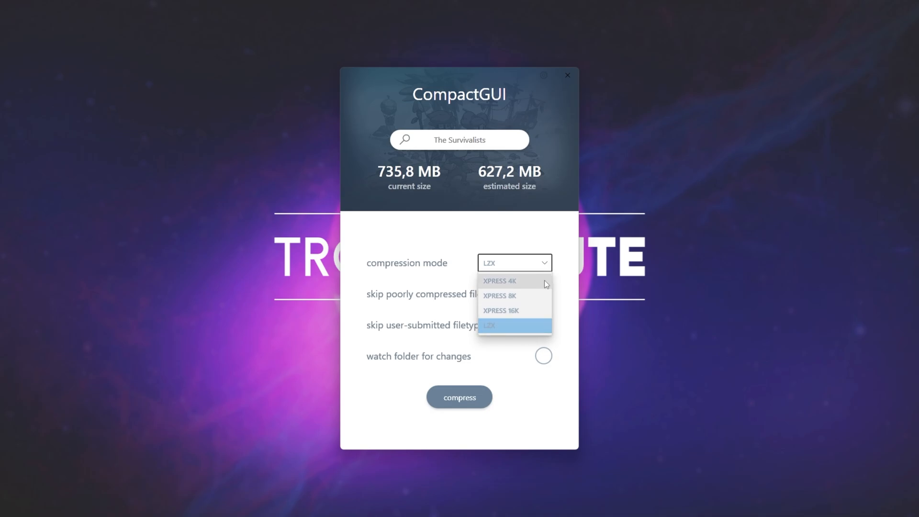
mouse_move(500, 296)
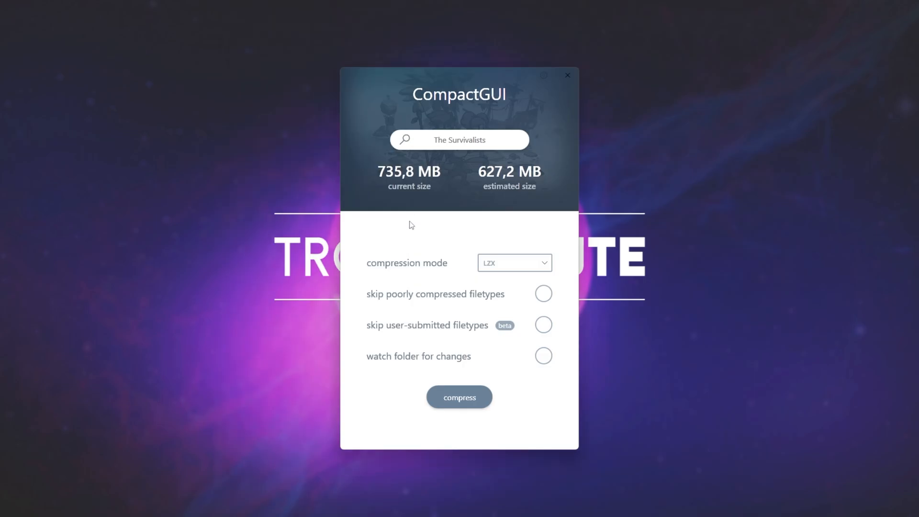
mouse_move(501, 197)
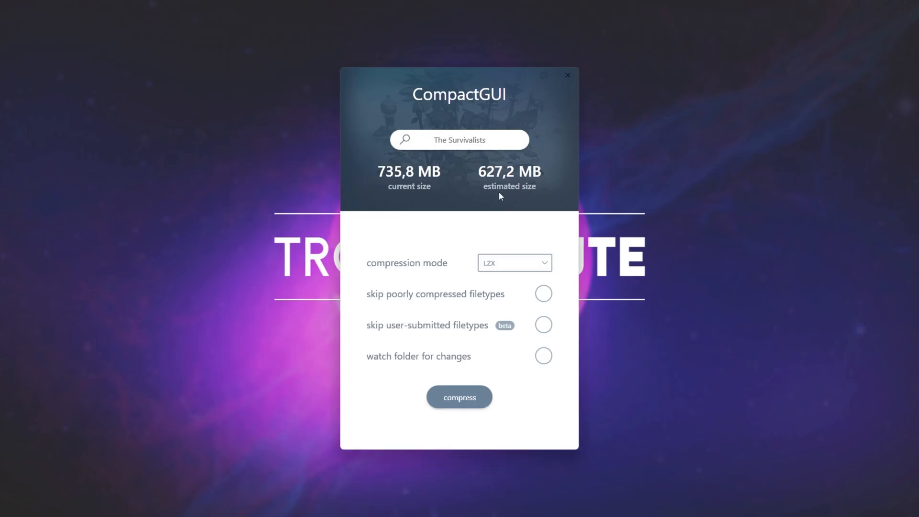
- Confirm LZX mode with 'skip poorly compressed filetypes' enabled
left_click(514, 262)
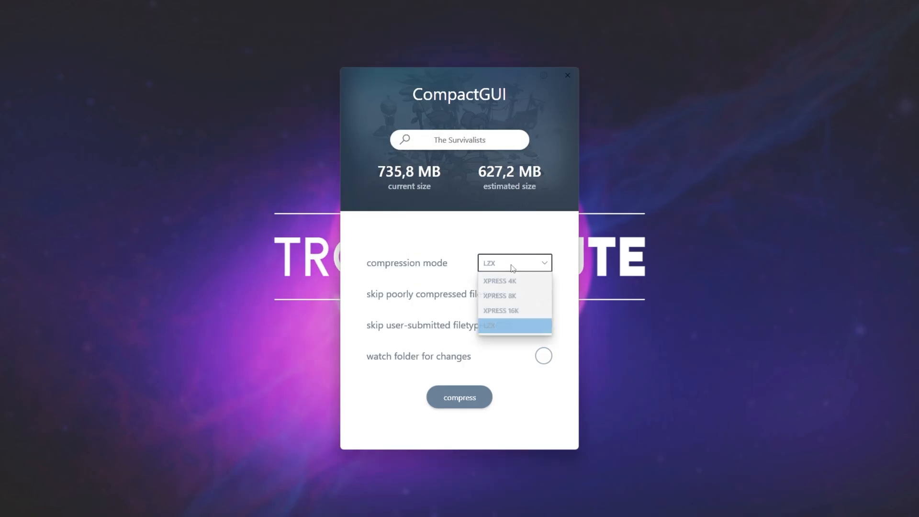
left_click(514, 325)
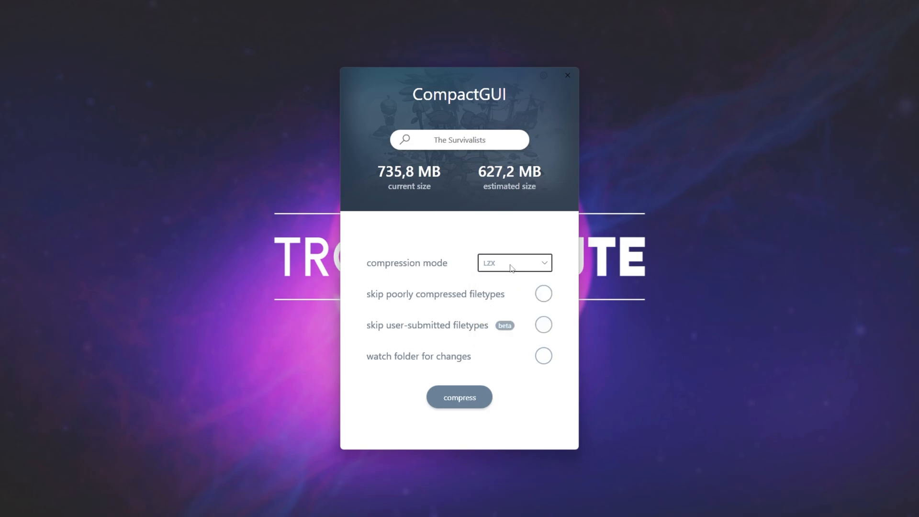
mouse_move(491, 271)
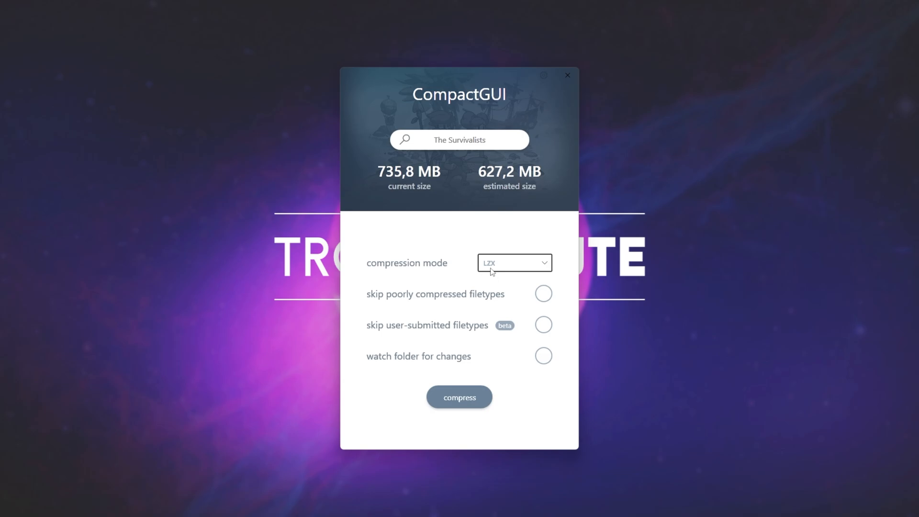
left_click(513, 263)
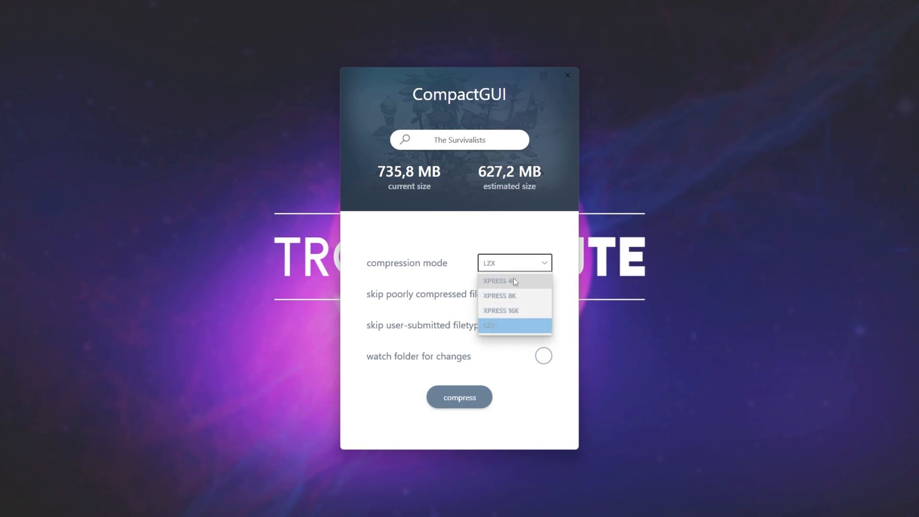
left_click(487, 325)
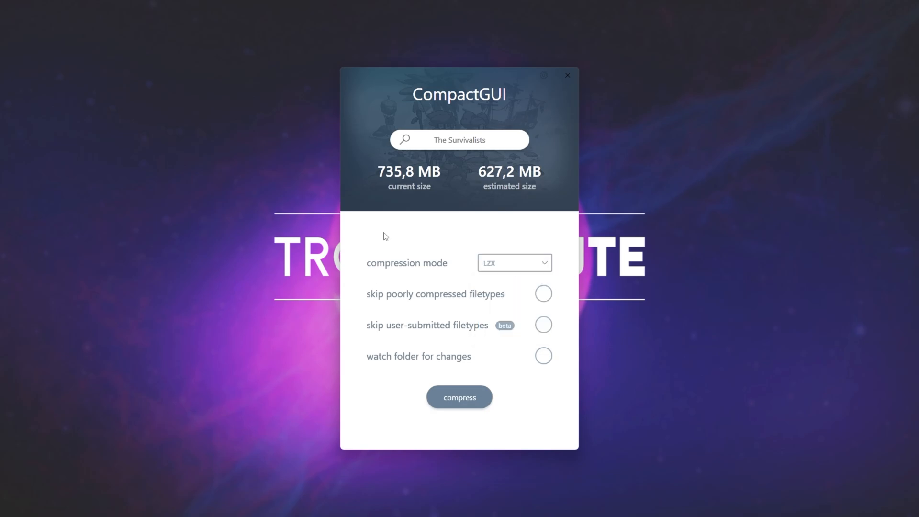
mouse_move(478, 192)
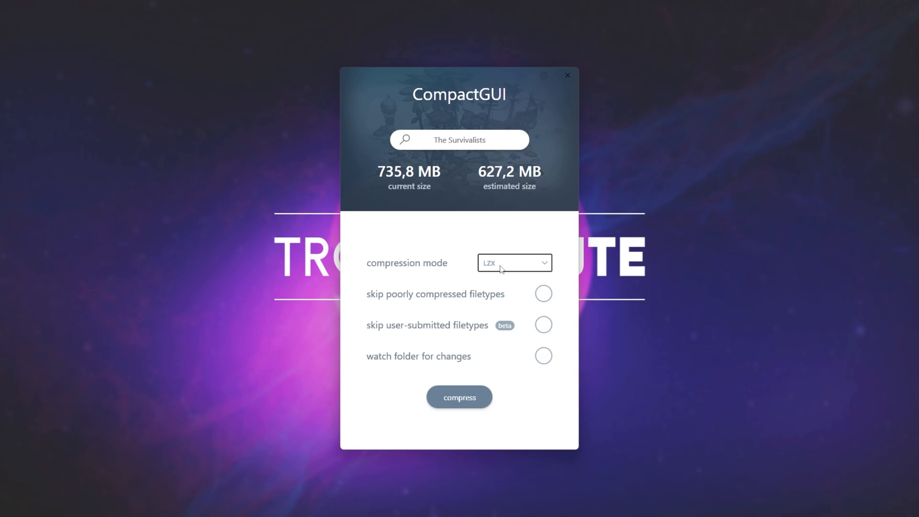
mouse_move(447, 286)
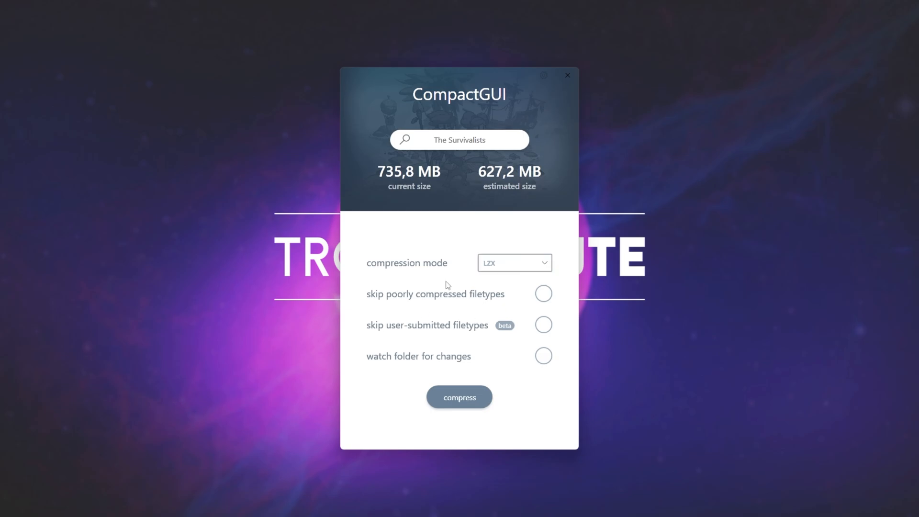
left_click(543, 293)
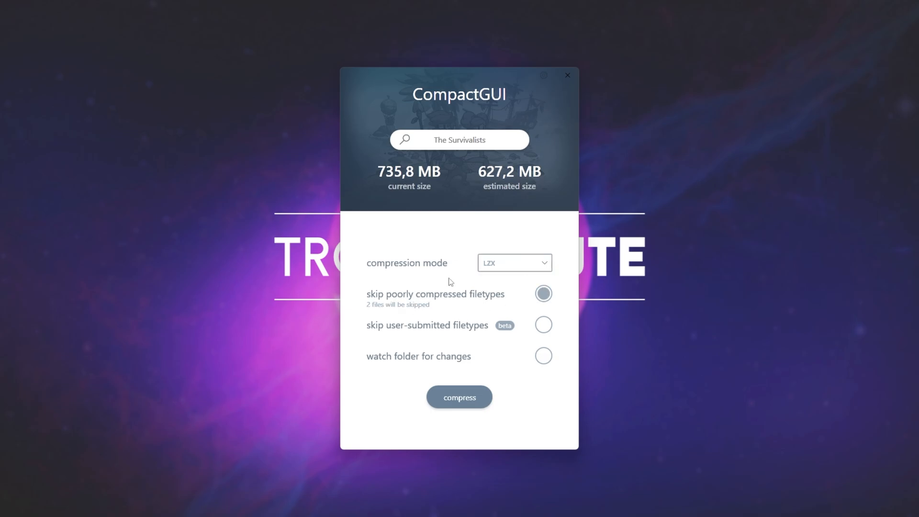
mouse_move(475, 289)
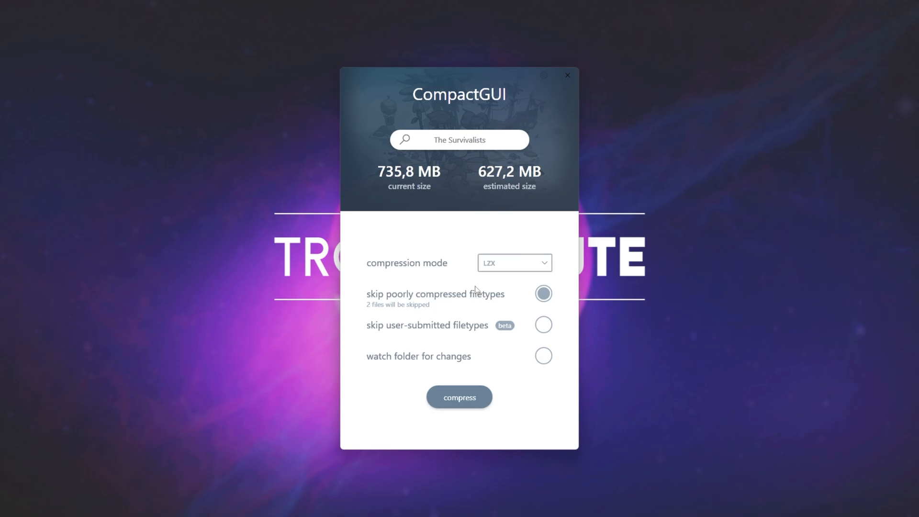
mouse_move(518, 371)
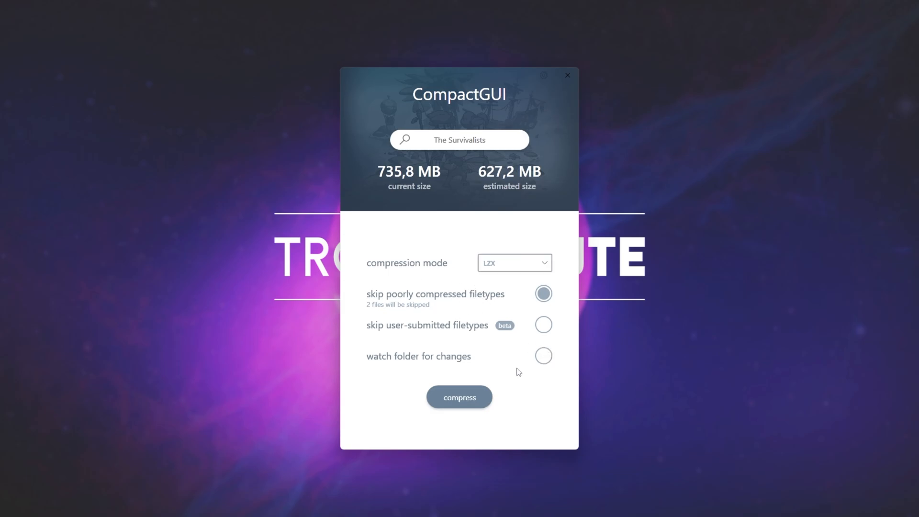
- Toggle 'watch folder for changes' on and off, then compress The Survivalists
left_click(543, 356)
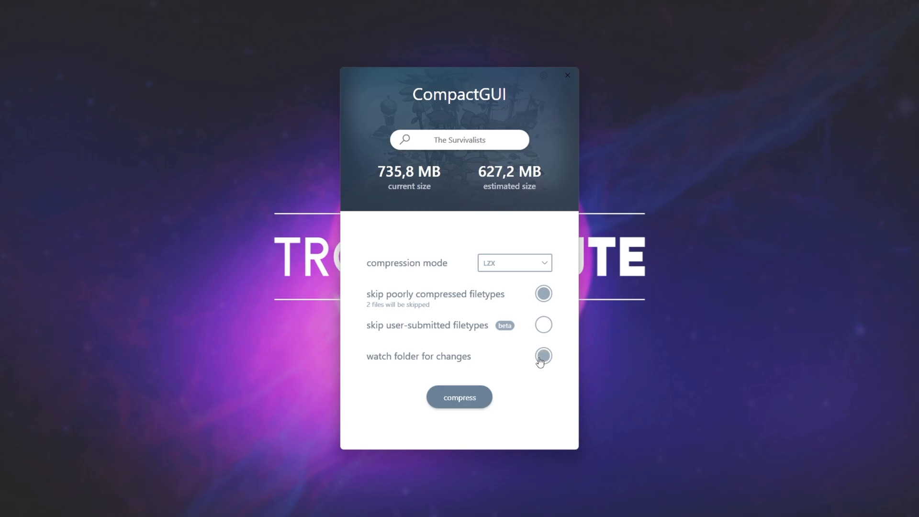
left_click(543, 356)
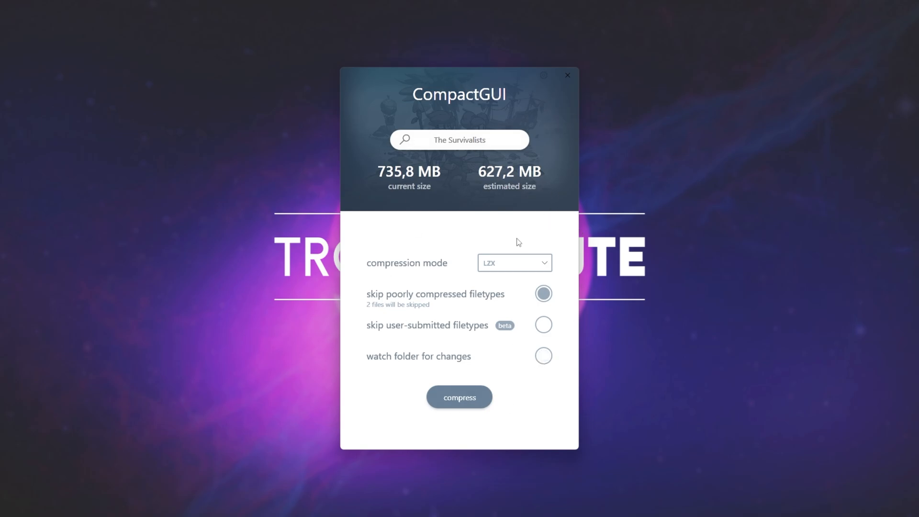
mouse_move(463, 156)
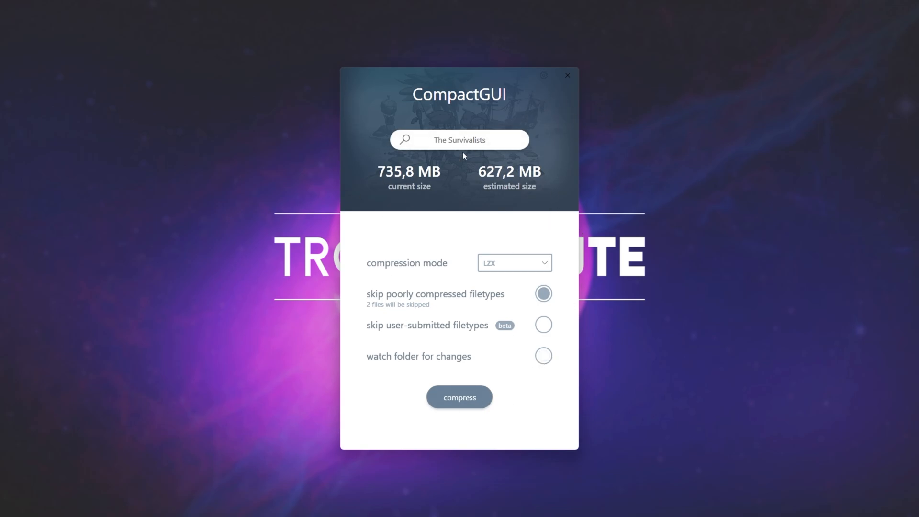
mouse_move(480, 206)
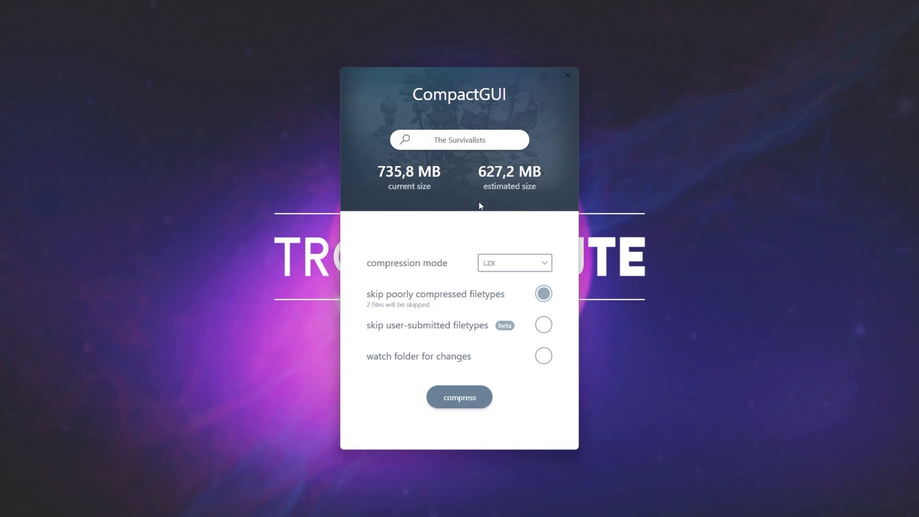
left_click(459, 396)
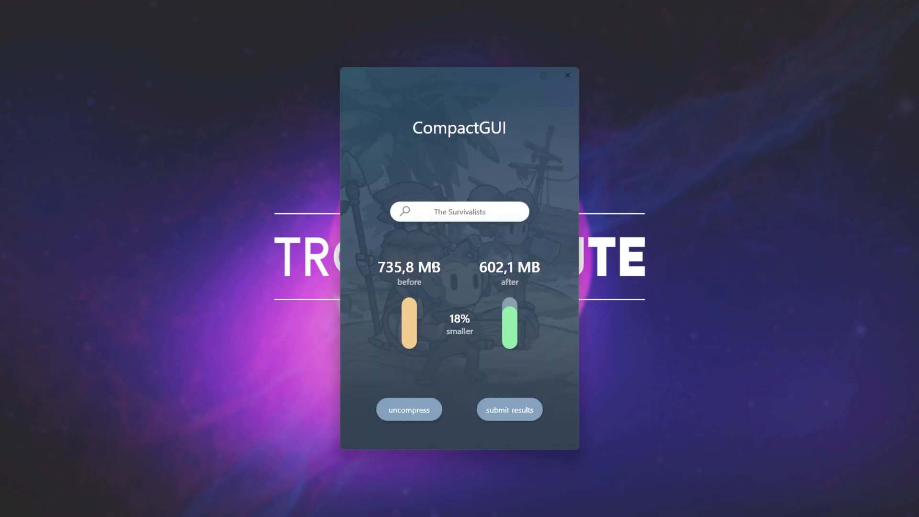
mouse_move(450, 305)
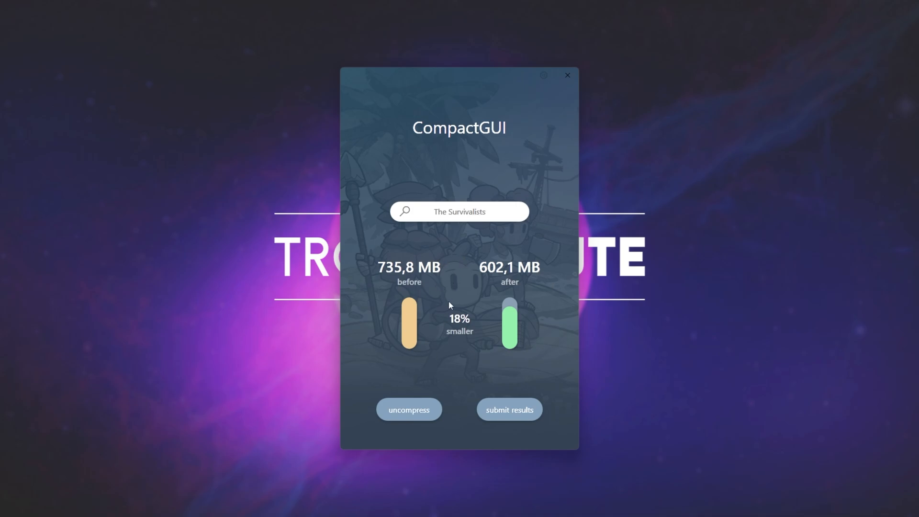
- Submit the compression result and acknowledge the thank-you message
left_click(508, 409)
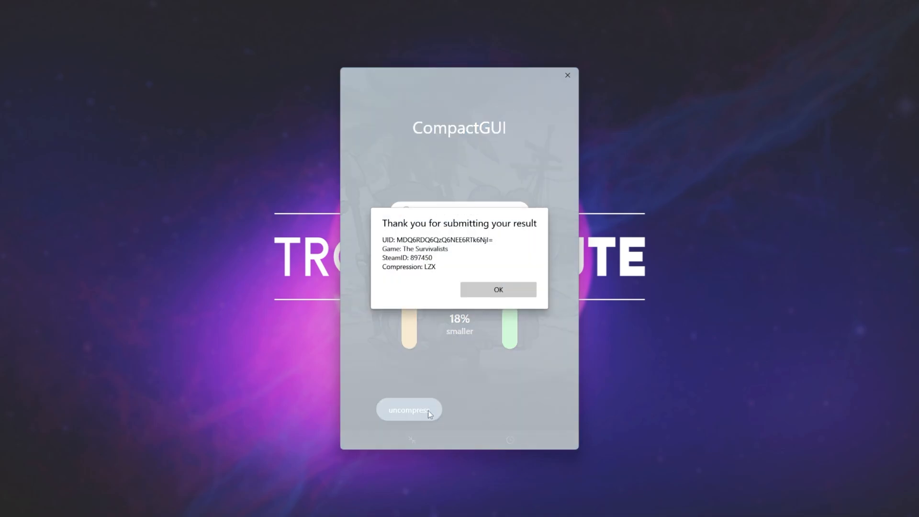
left_click(498, 289)
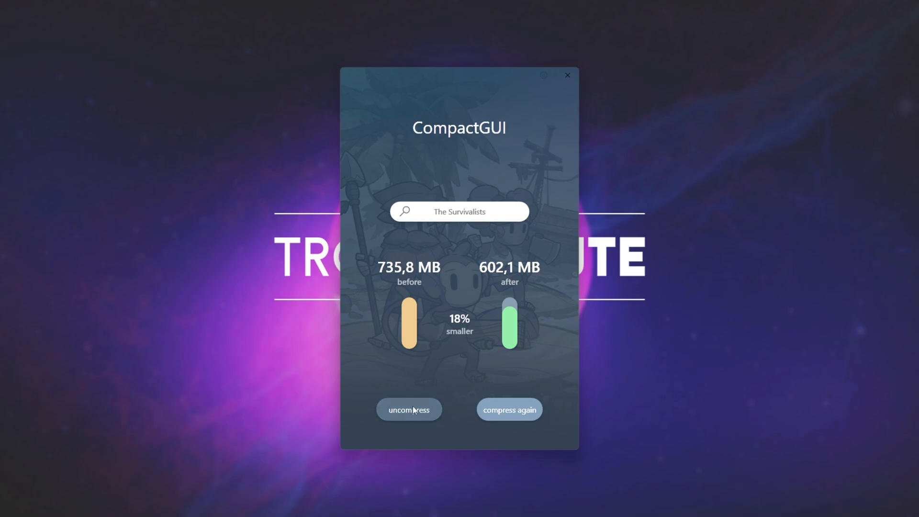
mouse_move(462, 427)
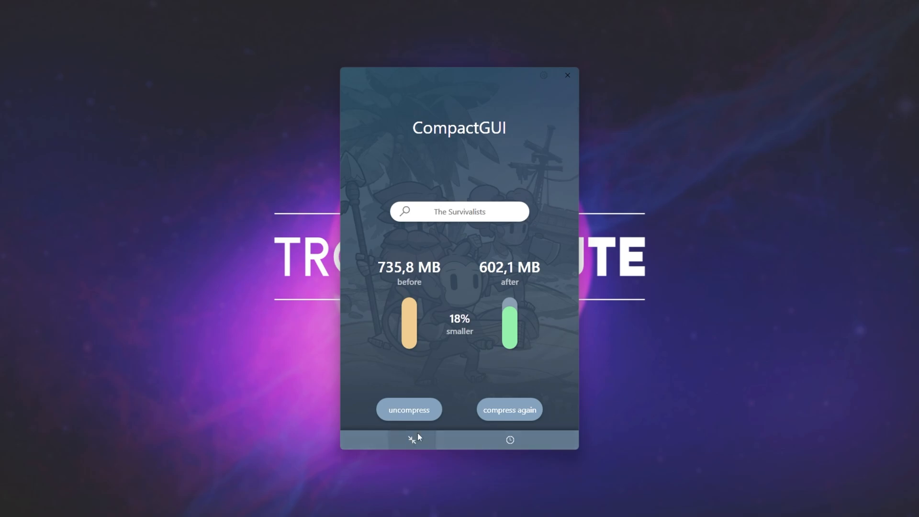
left_click(509, 440)
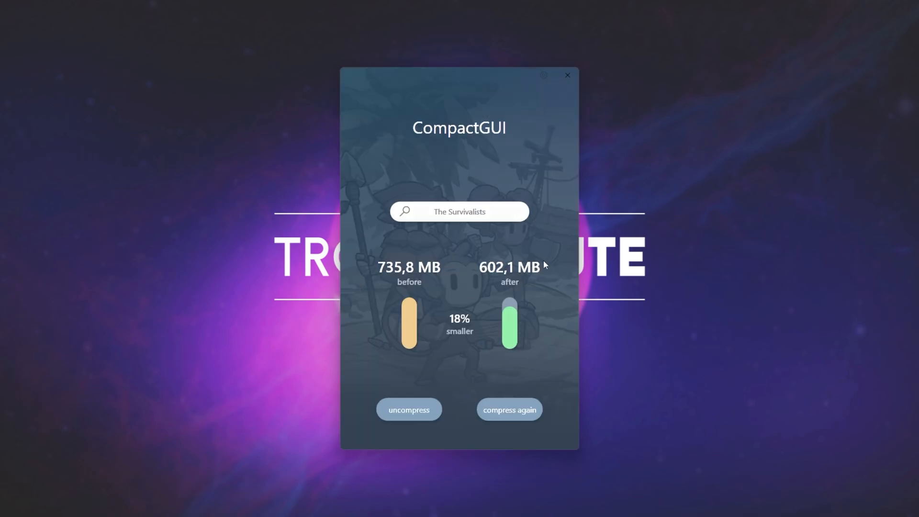
mouse_move(507, 420)
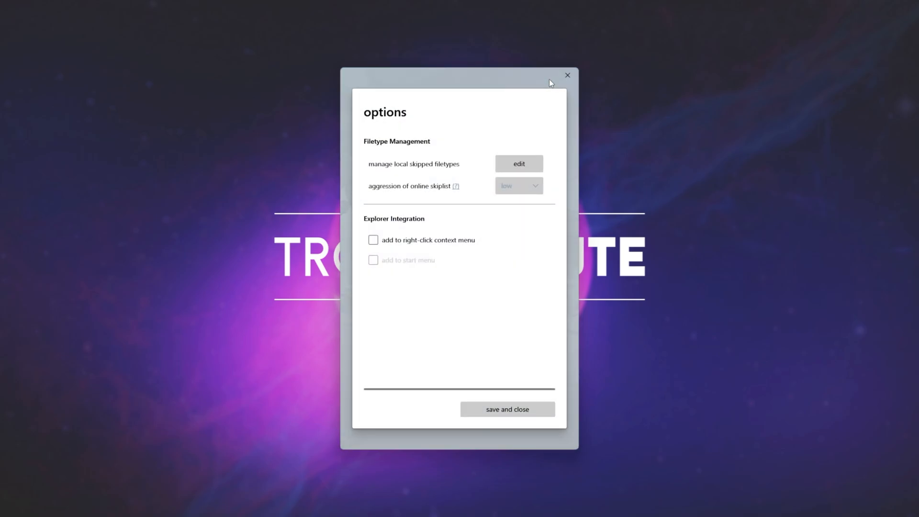
mouse_move(447, 171)
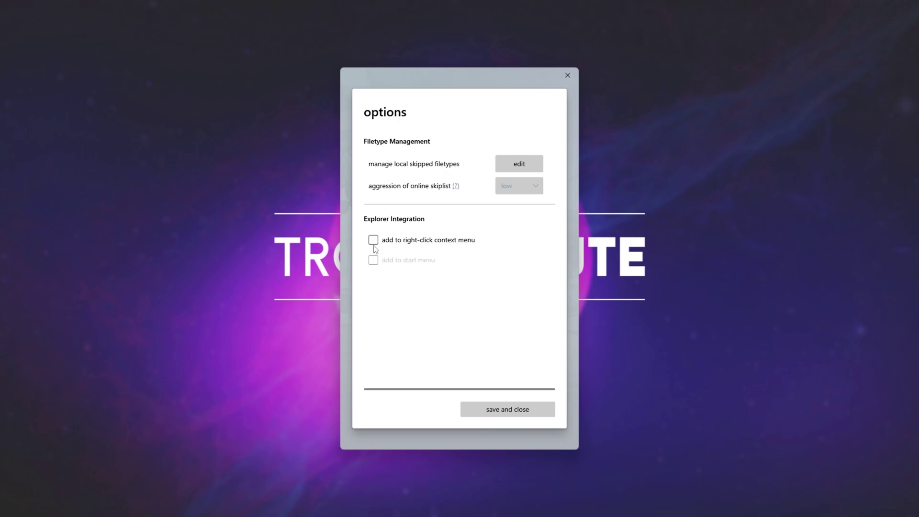
mouse_move(440, 245)
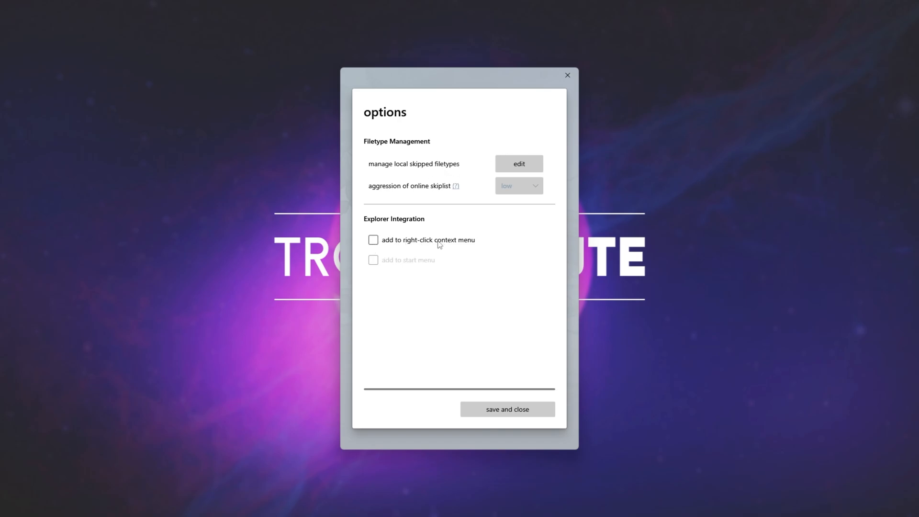
left_click(373, 239)
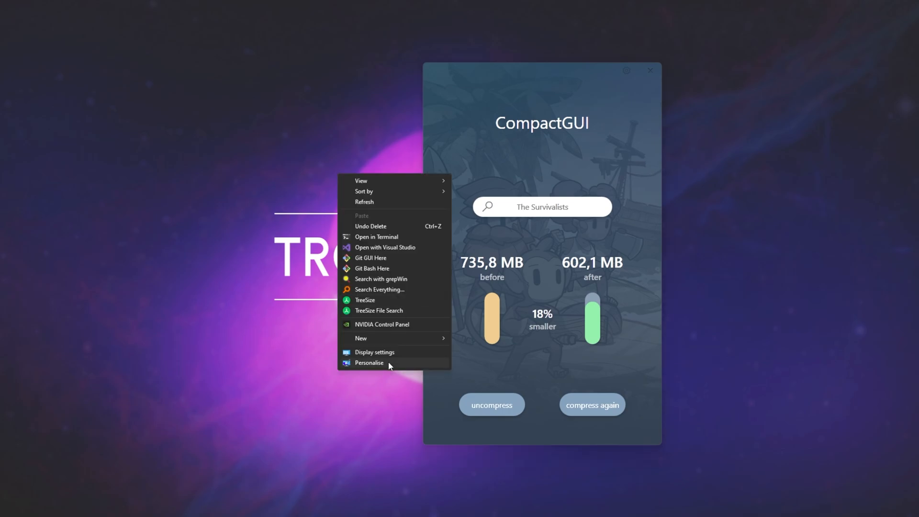
- Create a new desktop folder and dismiss CompactGUI's already-running warning
right_click(330, 167)
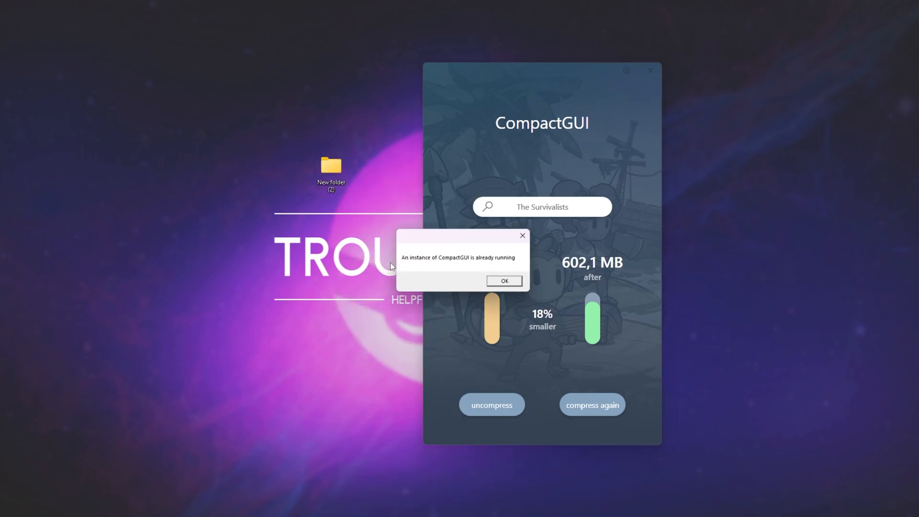
left_click(502, 281)
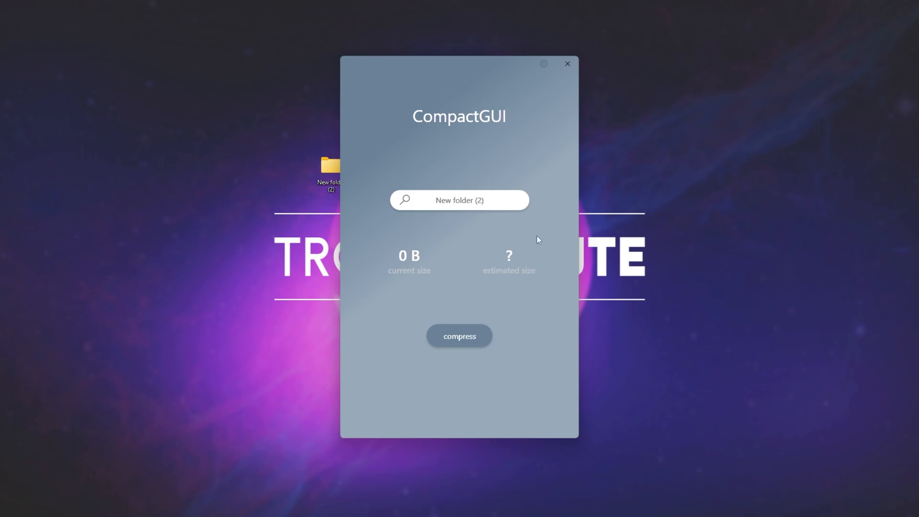
mouse_move(555, 103)
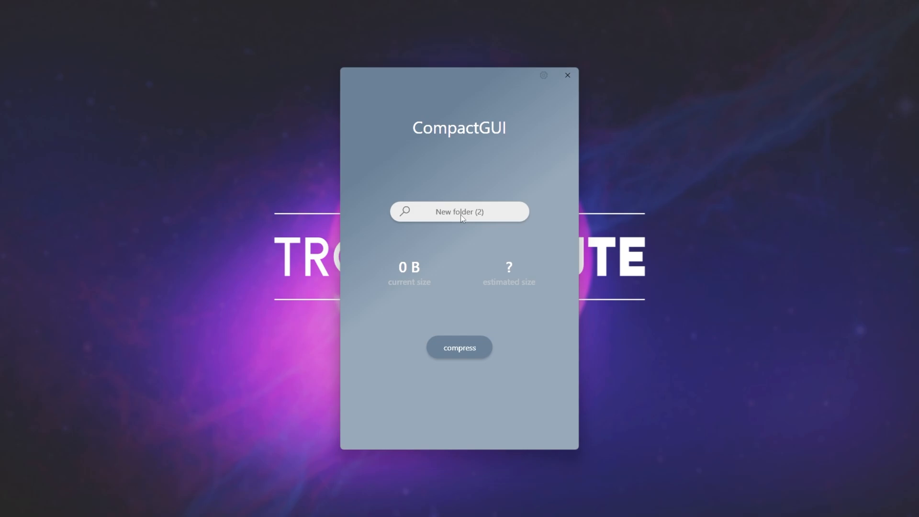
mouse_move(469, 168)
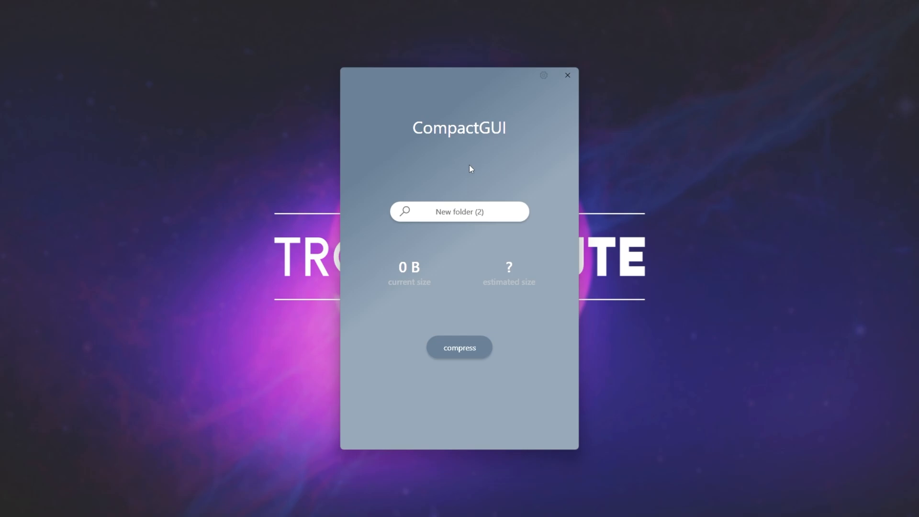
mouse_move(336, 209)
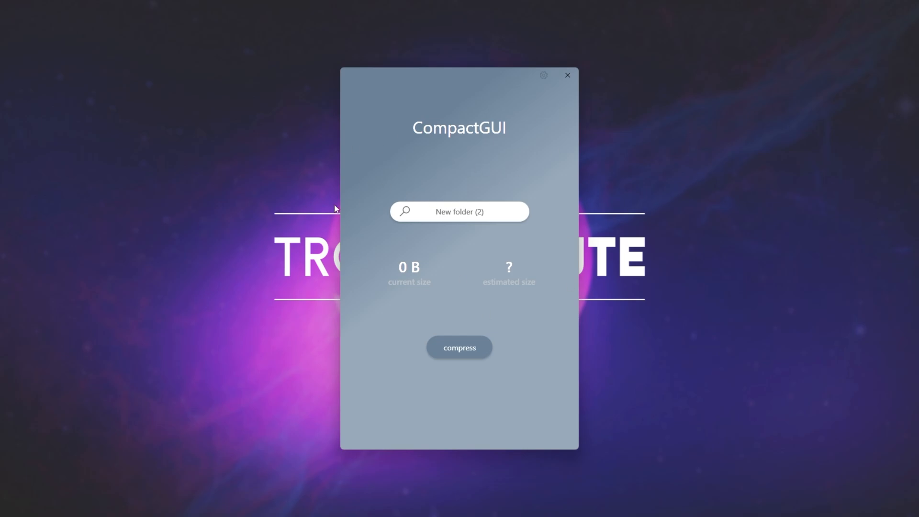
mouse_move(451, 226)
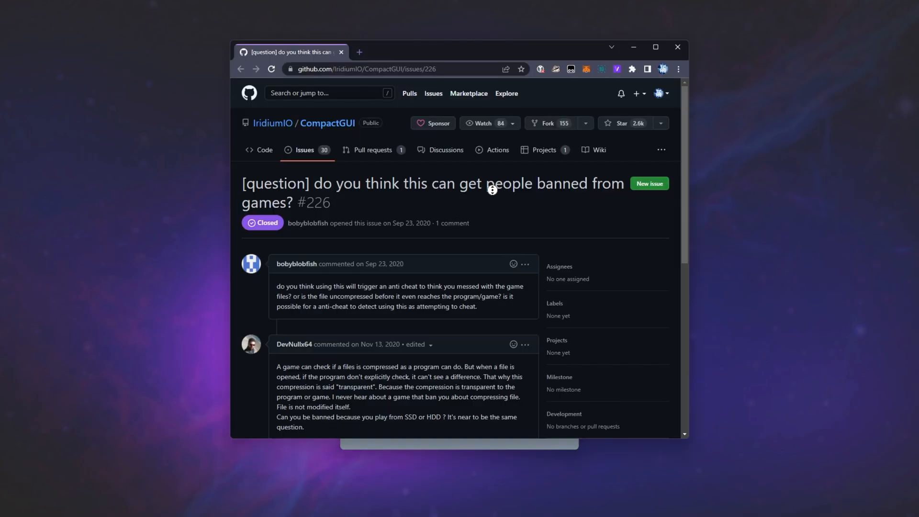
- Scroll through the discussion on CompactGUI issue #226 about game bans
scroll("down", 3)
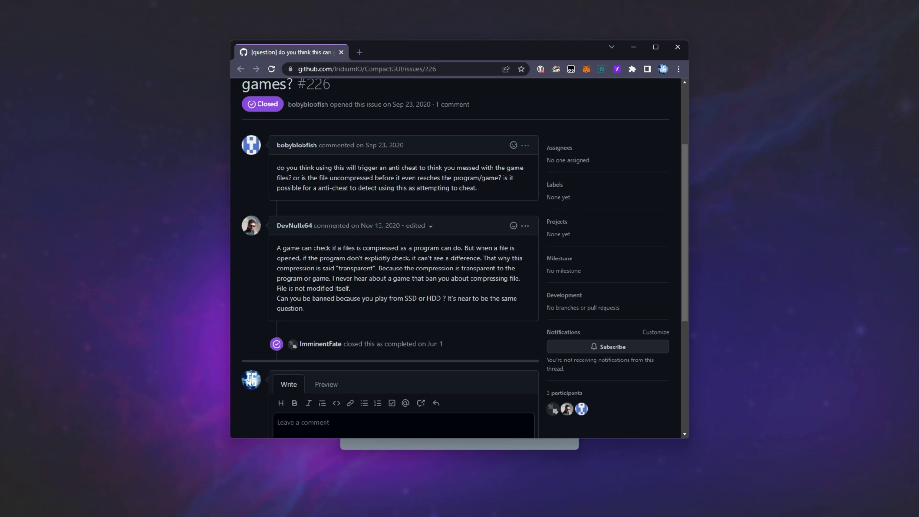
mouse_move(460, 266)
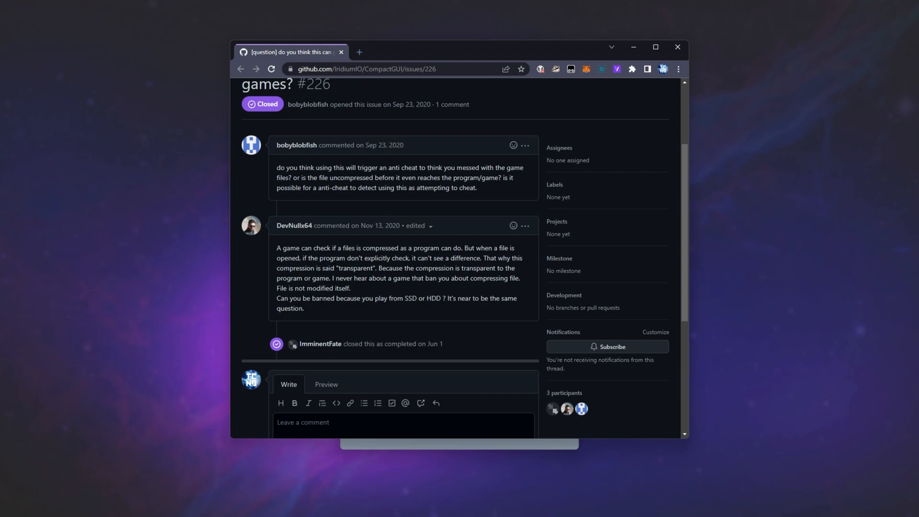
mouse_move(352, 288)
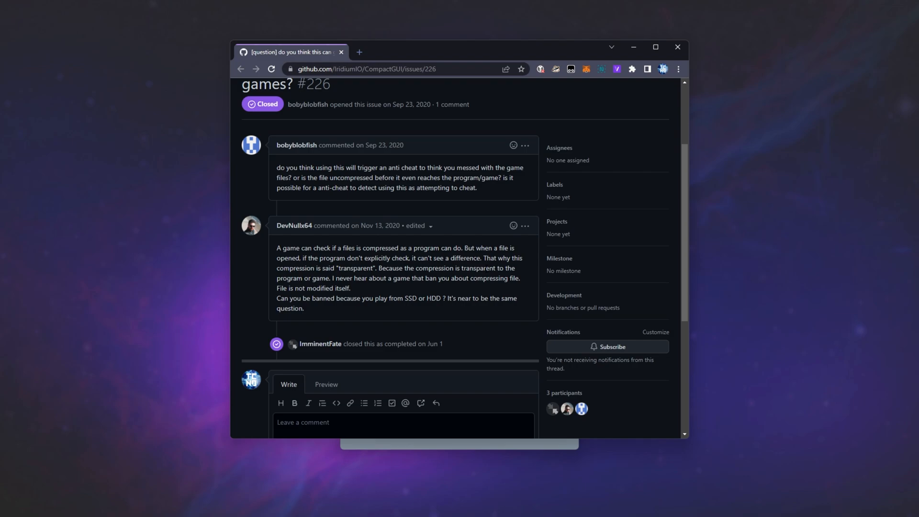
mouse_move(653, 78)
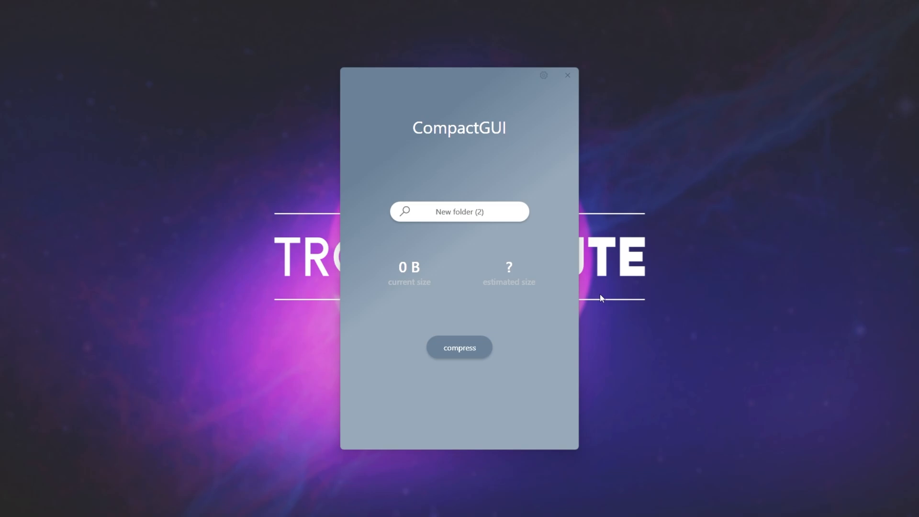
mouse_move(310, 194)
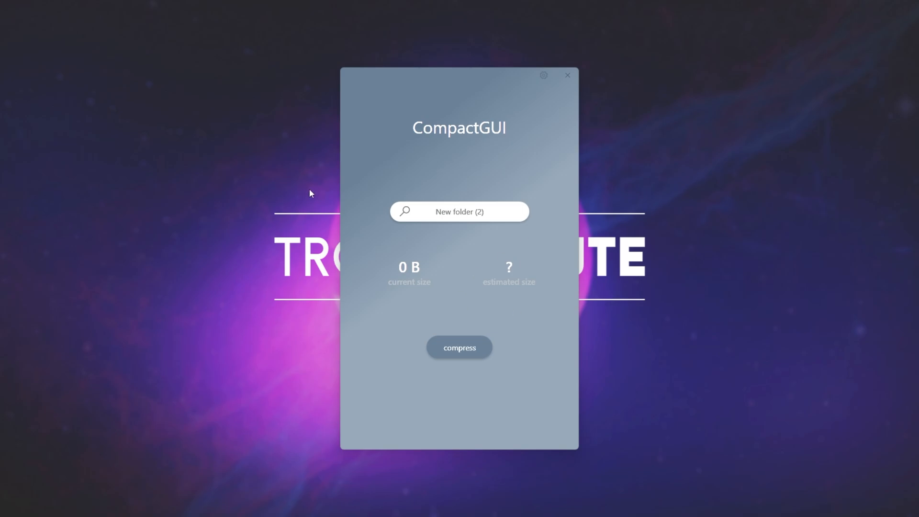
- Enable 'Compress contents to save disk space' in New folder (2)'s advanced attributes and apply it
right_click(310, 194)
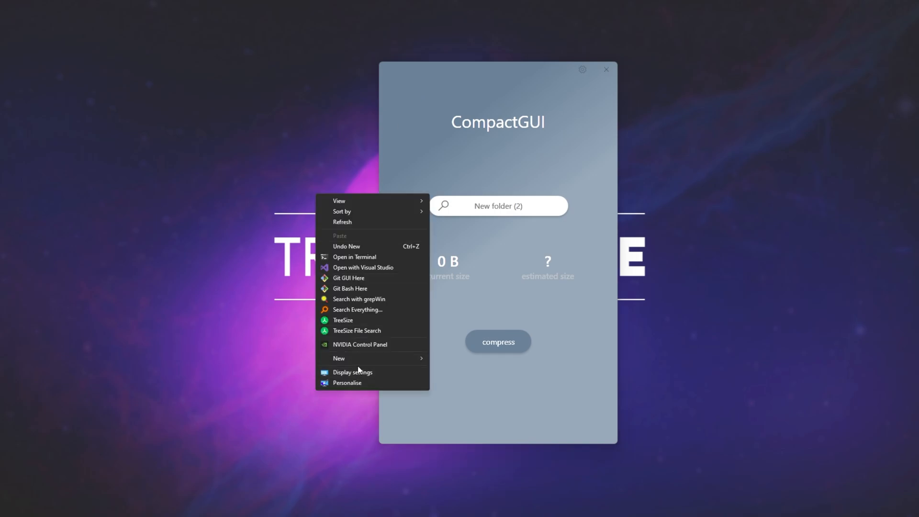
right_click(330, 215)
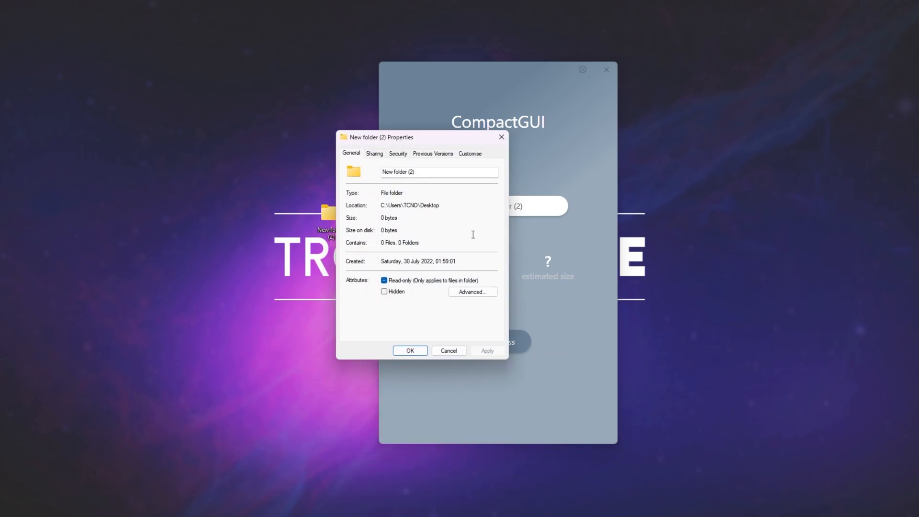
left_click(472, 292)
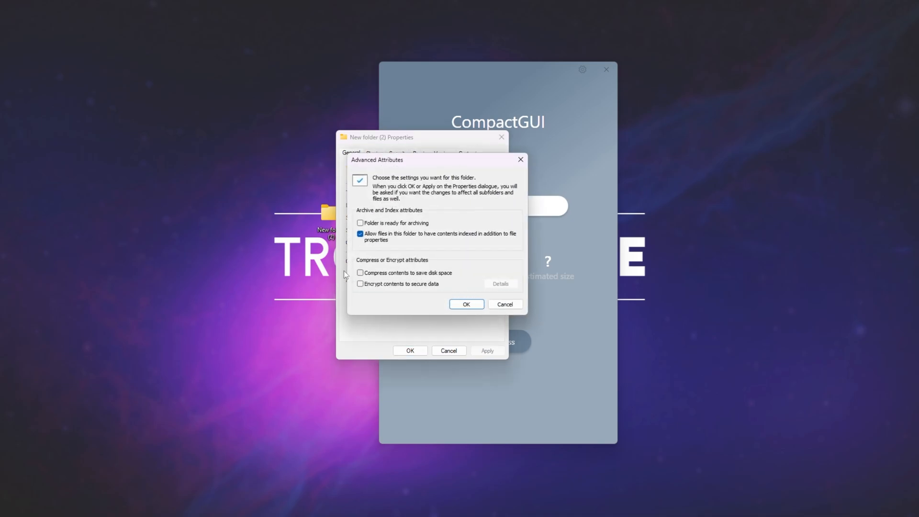
left_click(360, 273)
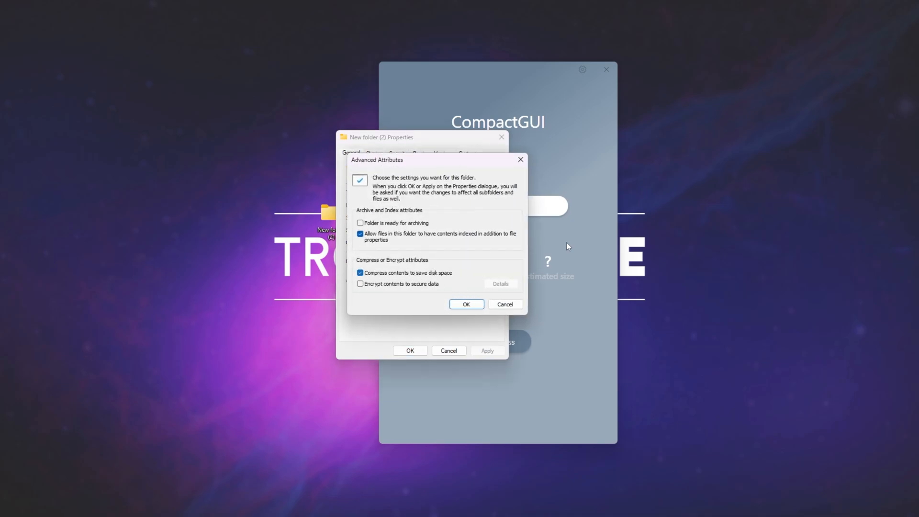
left_click(465, 304)
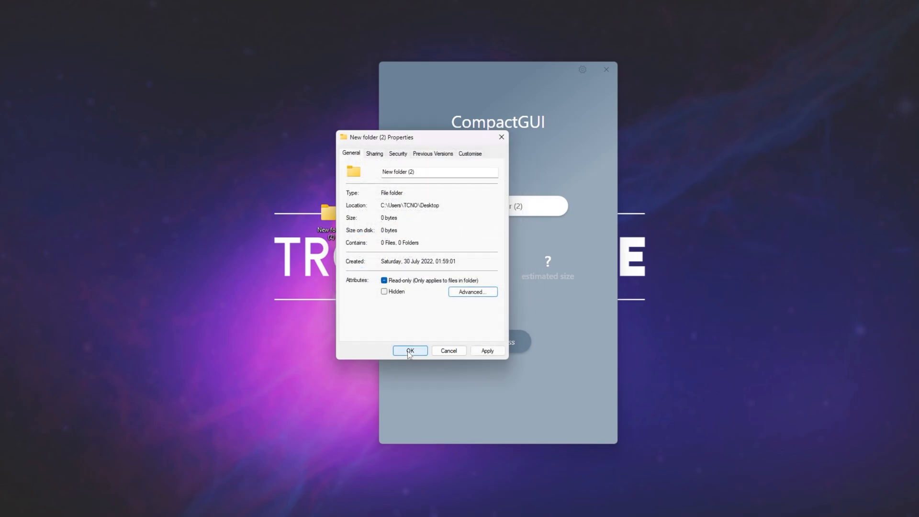
left_click(409, 350)
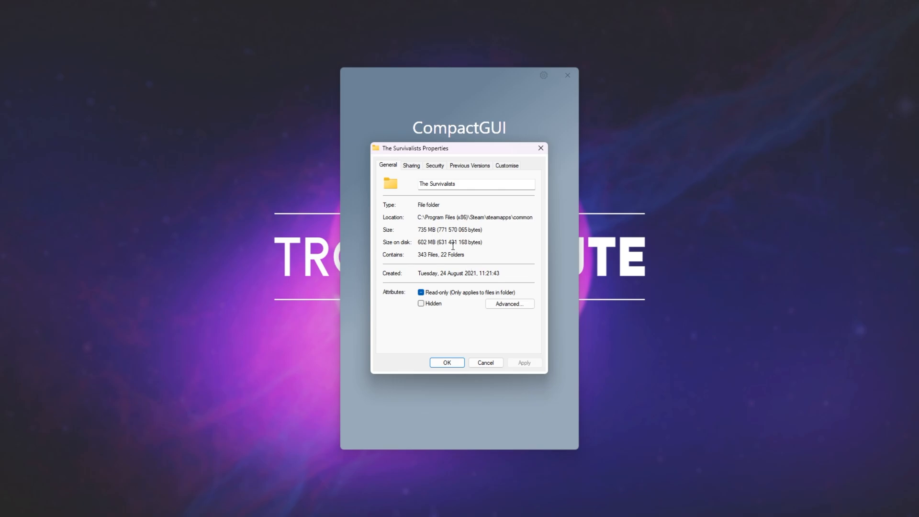
mouse_move(441, 244)
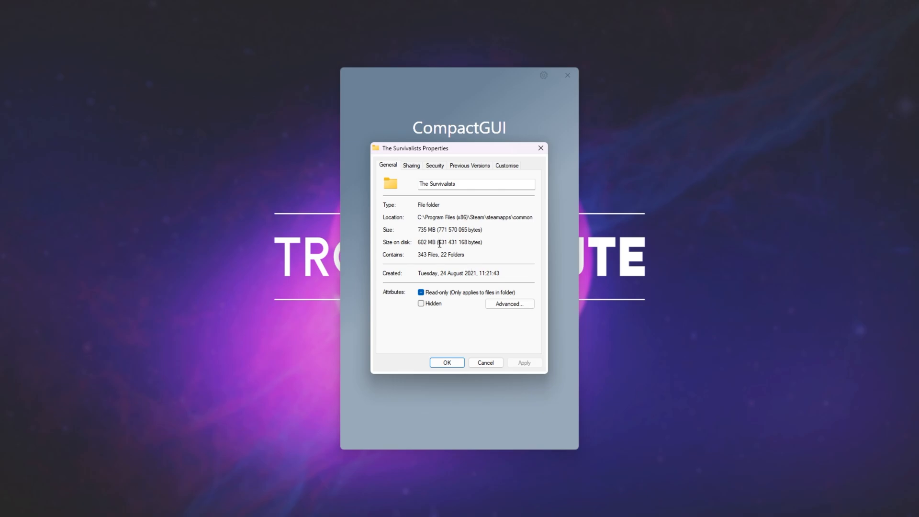
- Highlight the 602 MB size on disk in The Survivalists properties, then close them
double_click(425, 242)
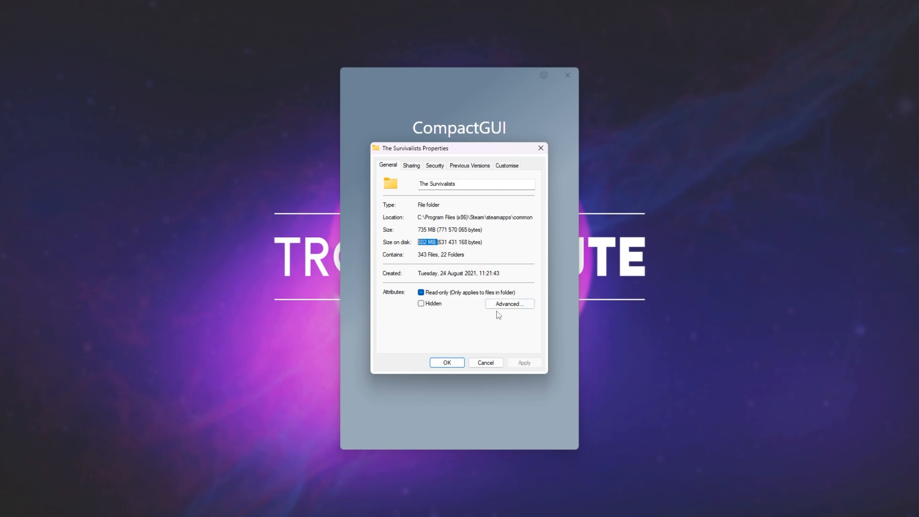
left_click(508, 304)
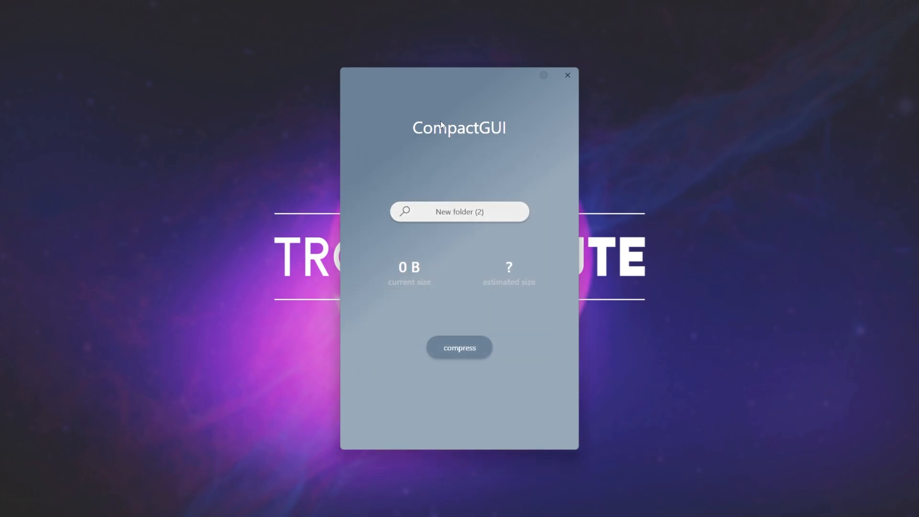
- Select E:\Games\Steam\steamapps\common\DOOM as CompactGUI's target folder (68,7 GB current, 63,8 GB estimated)
left_click(459, 211)
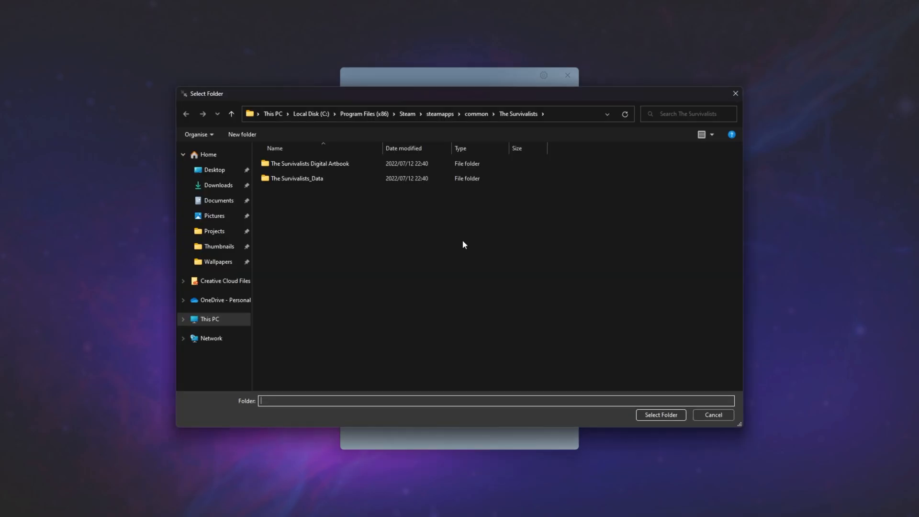
left_click(210, 319)
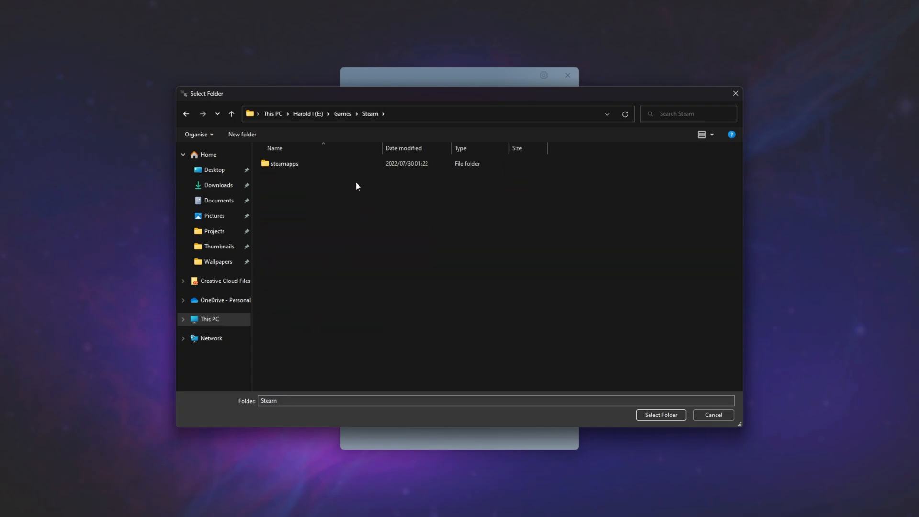
double_click(284, 164)
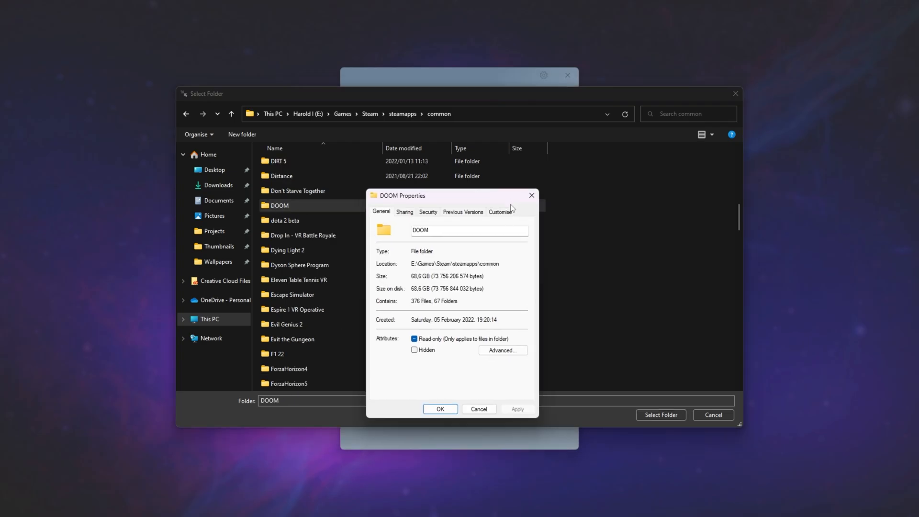
left_click(479, 408)
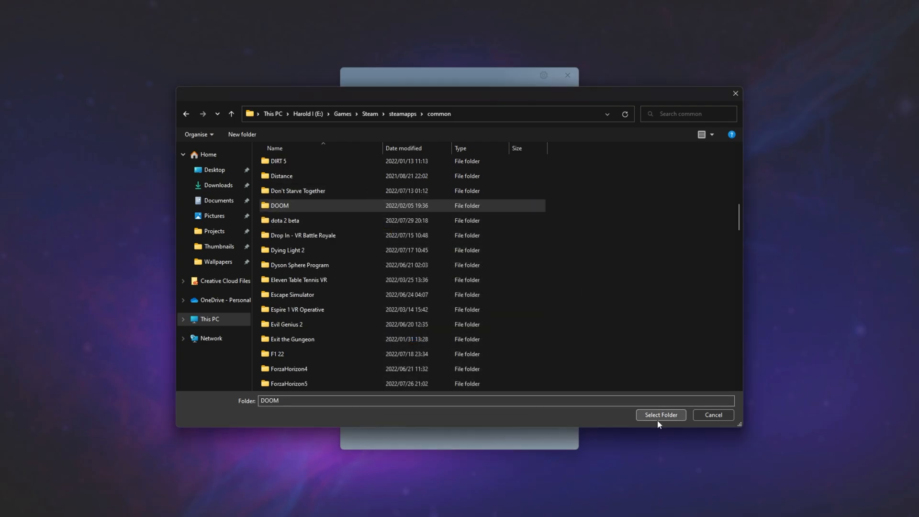
left_click(661, 414)
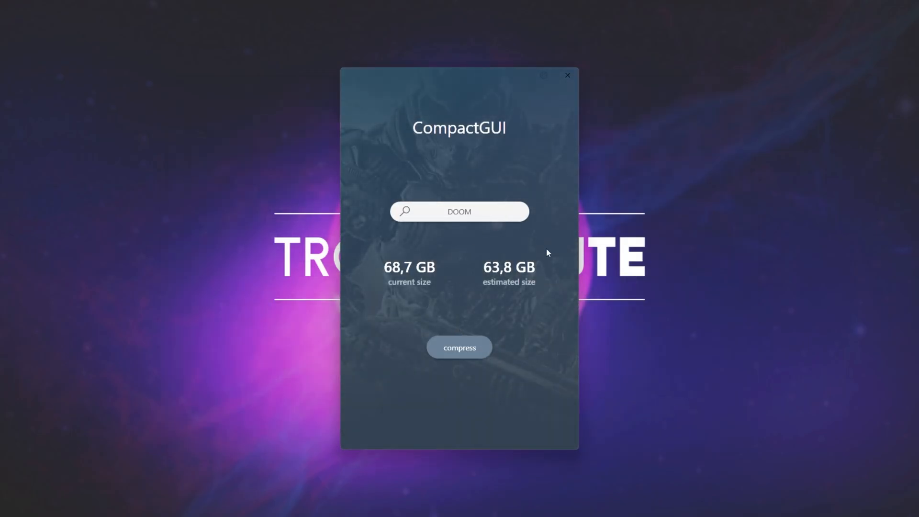
mouse_move(434, 299)
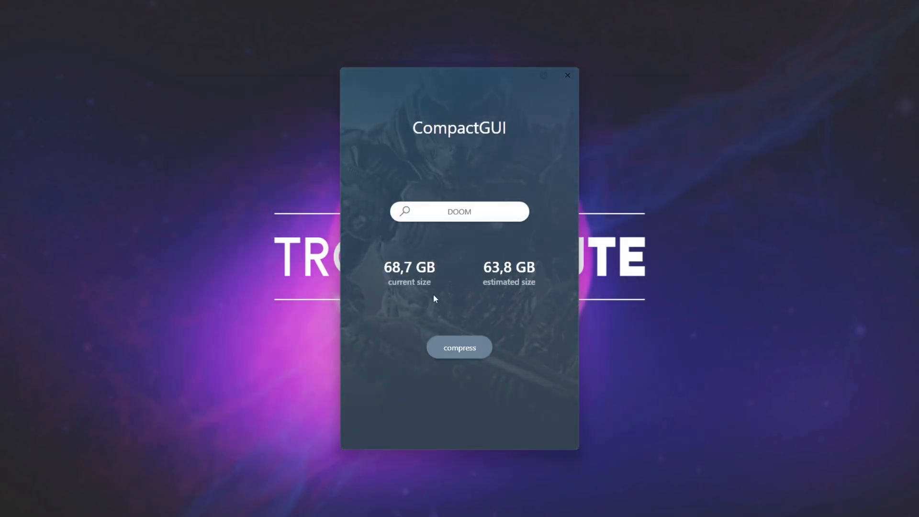
mouse_move(498, 254)
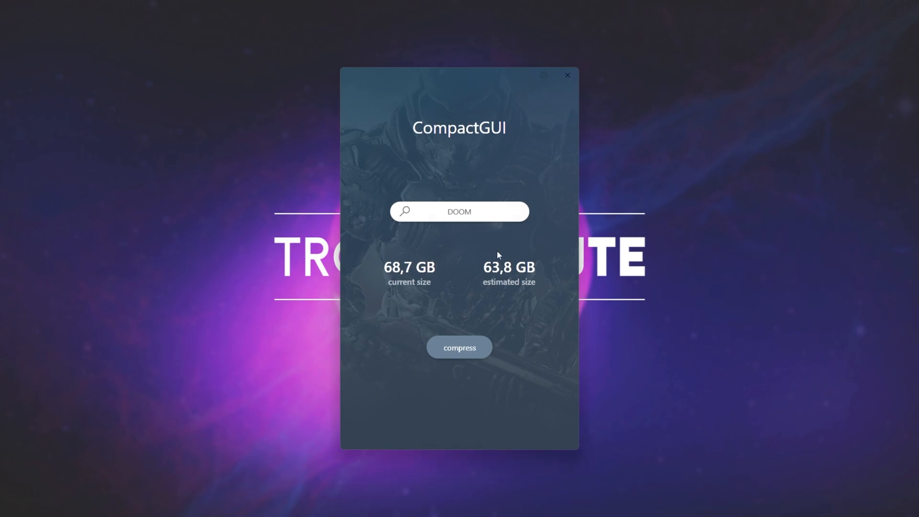
mouse_move(472, 334)
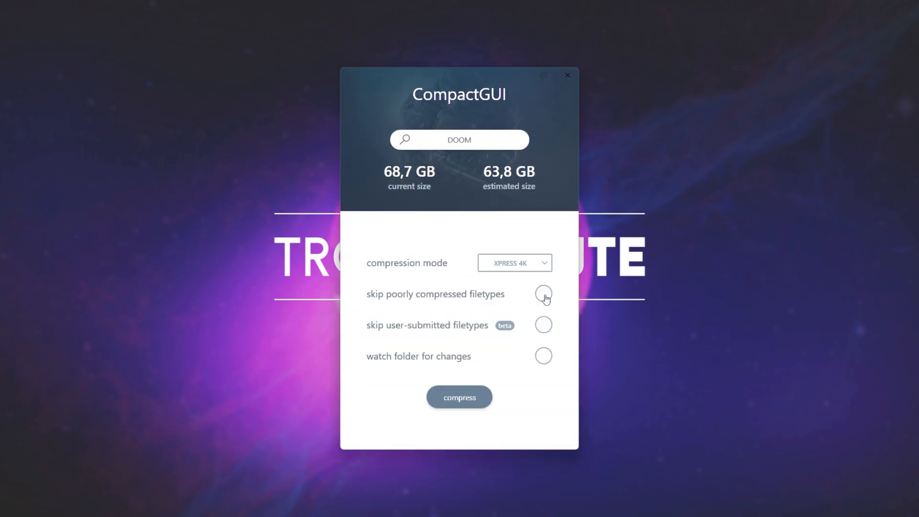
- Skip poorly compressed filetypes and start compressing DOOM with LZX
left_click(543, 294)
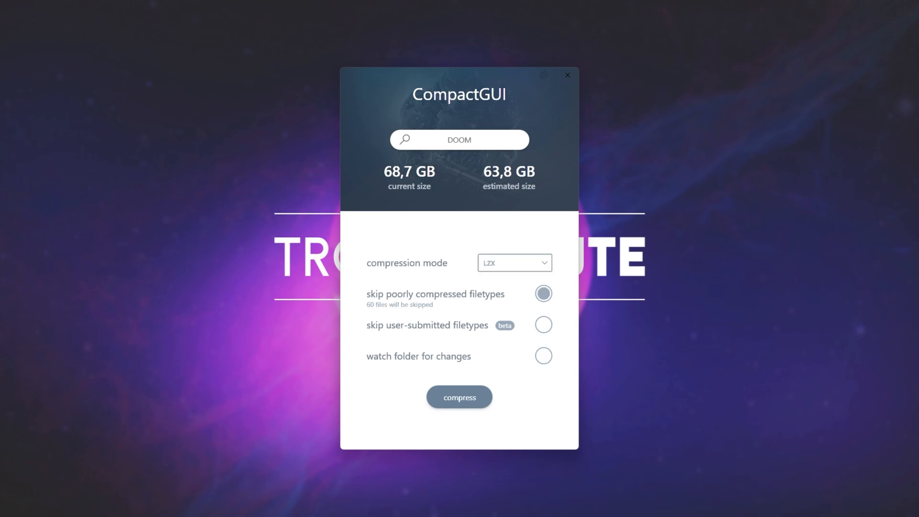
left_click(459, 397)
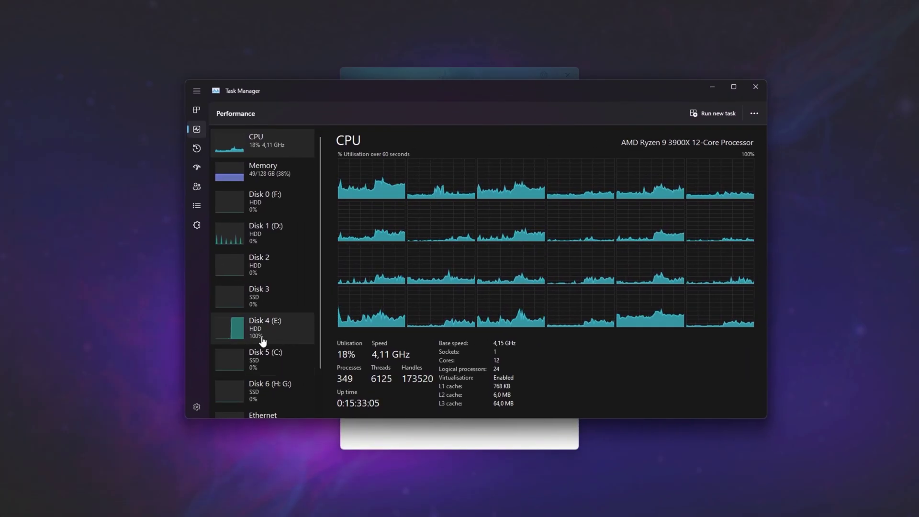
- View Disk 4 (E:) activity at 100% in Task Manager's Performance view
left_click(264, 327)
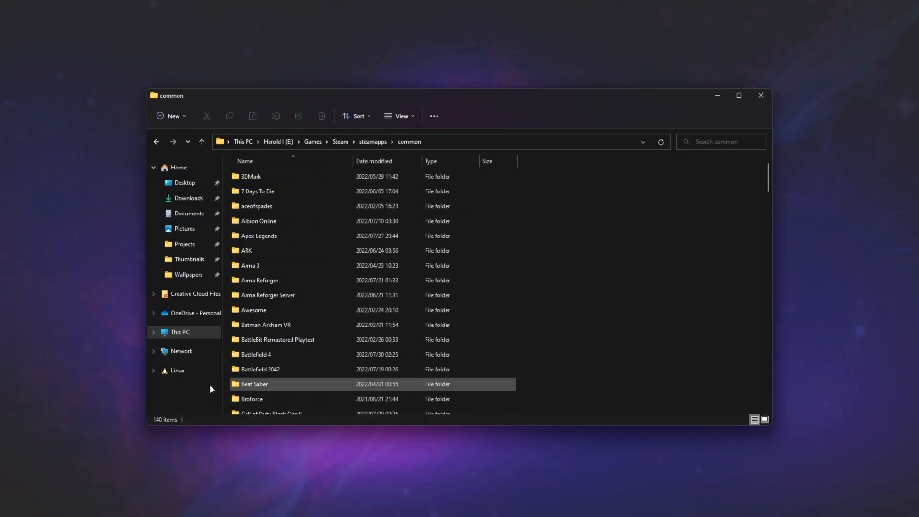
- Browse drive H:'s Steam\steamapps\common folder and choose New World for analysis
scroll("down", 3)
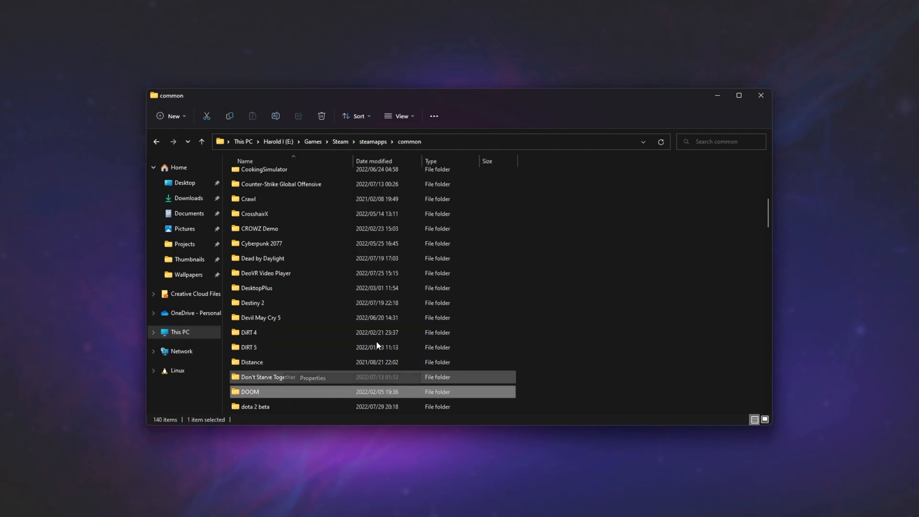
left_click(312, 377)
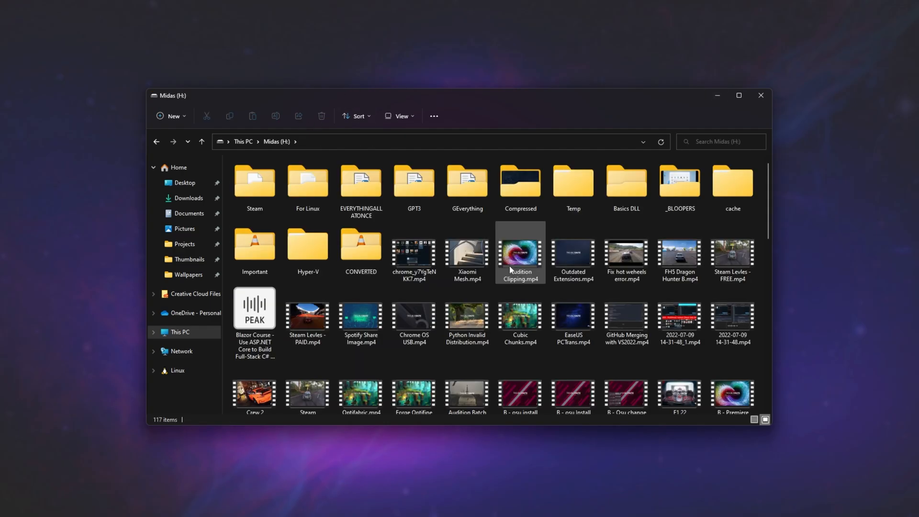
double_click(254, 182)
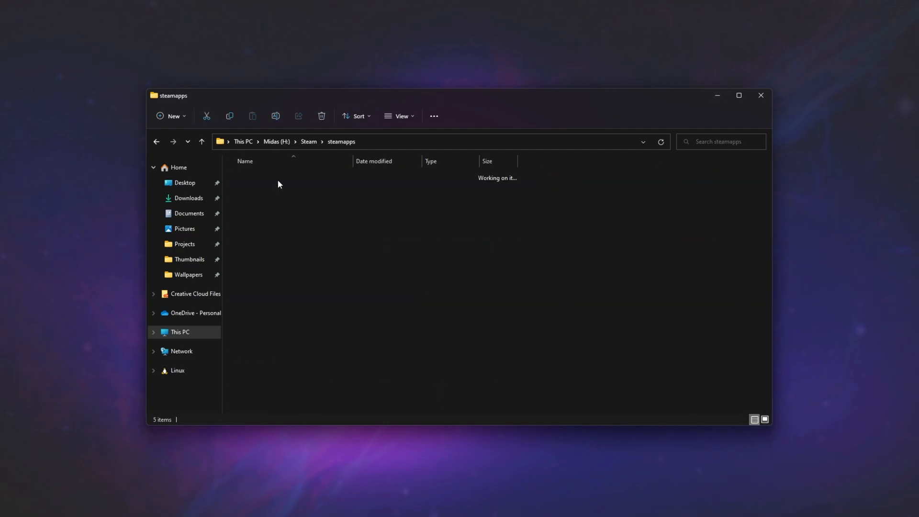
right_click(255, 176)
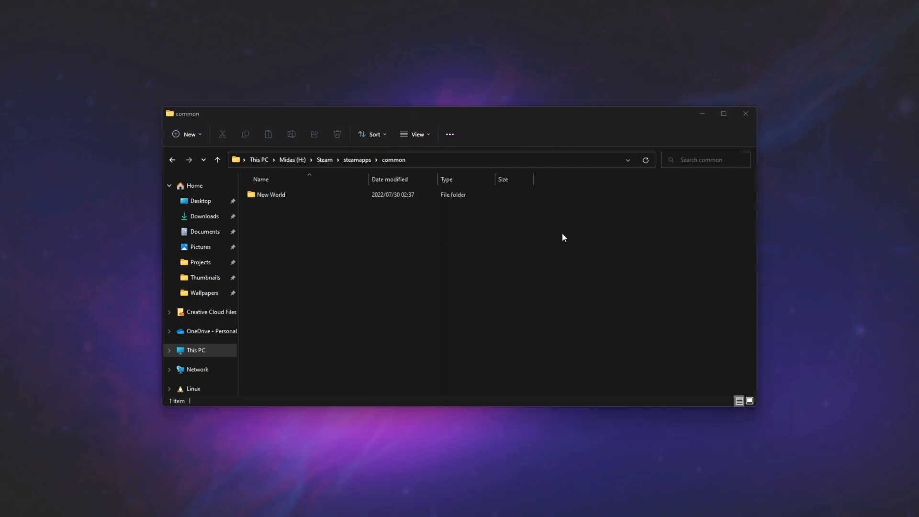
left_click(271, 195)
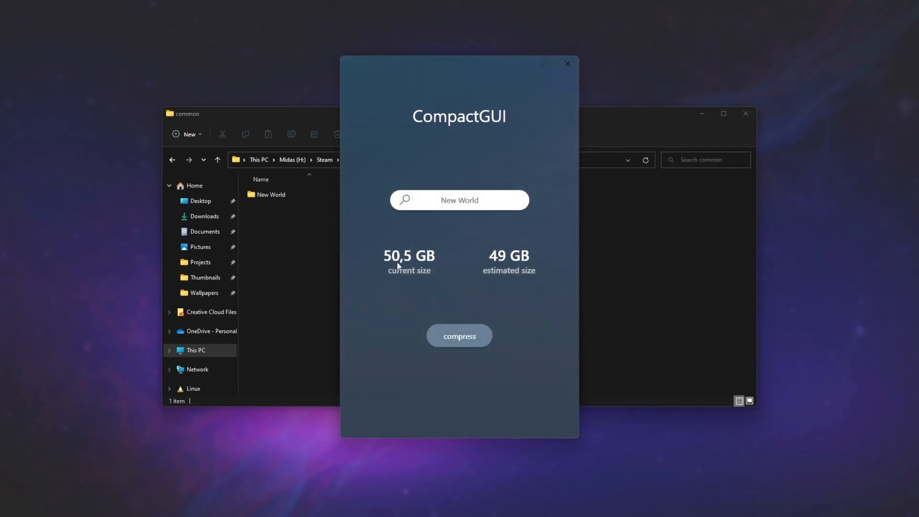
mouse_move(469, 240)
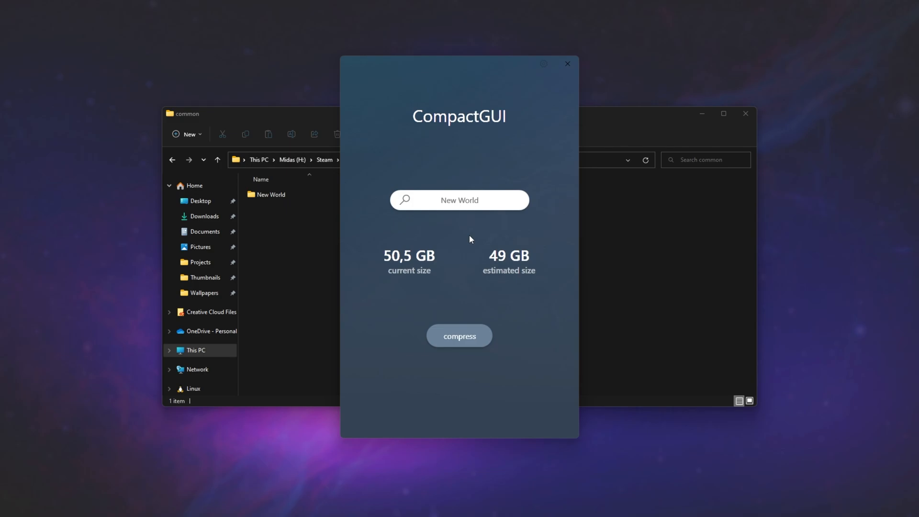
- Close CompactGUI without compressing New World (50,5 GB current, 49 GB estimated)
left_click(565, 63)
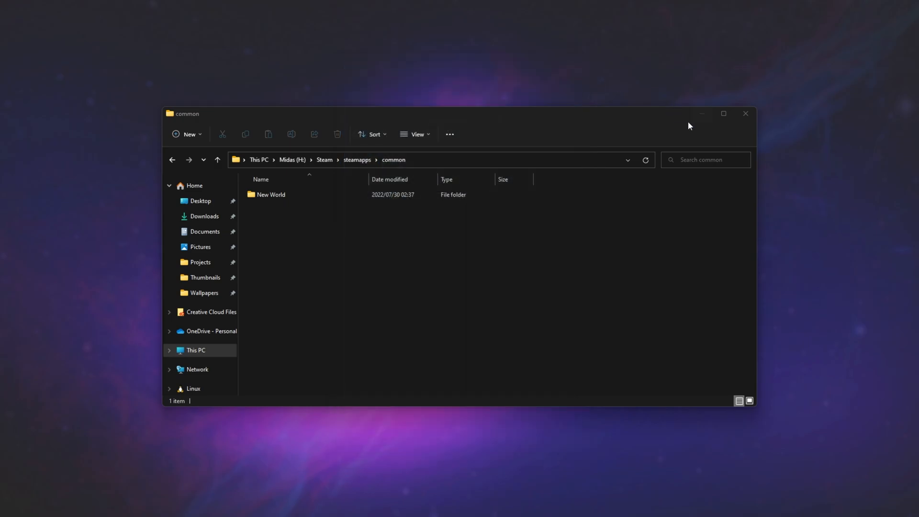